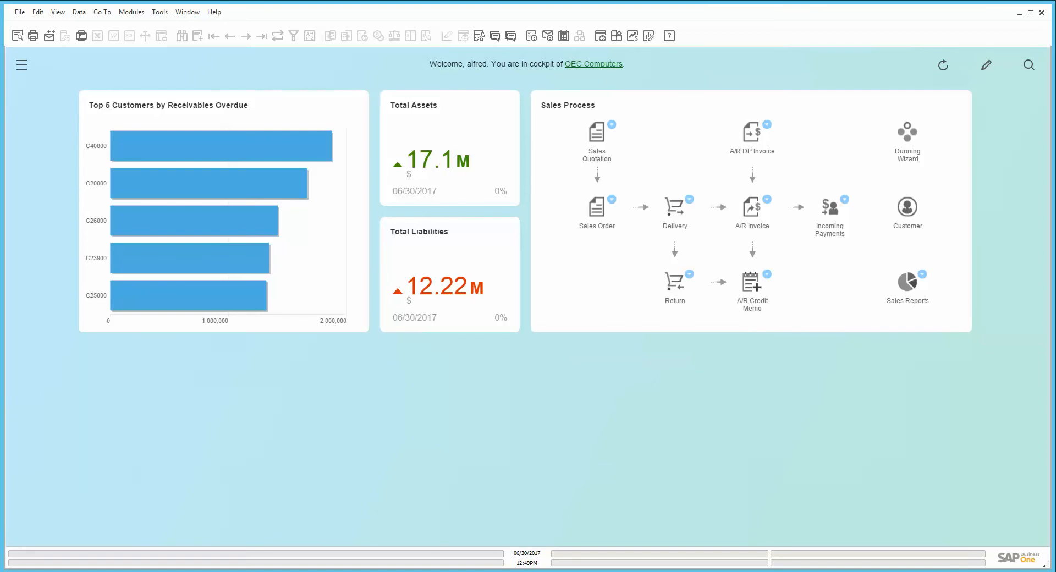
mouse_move(494, 413)
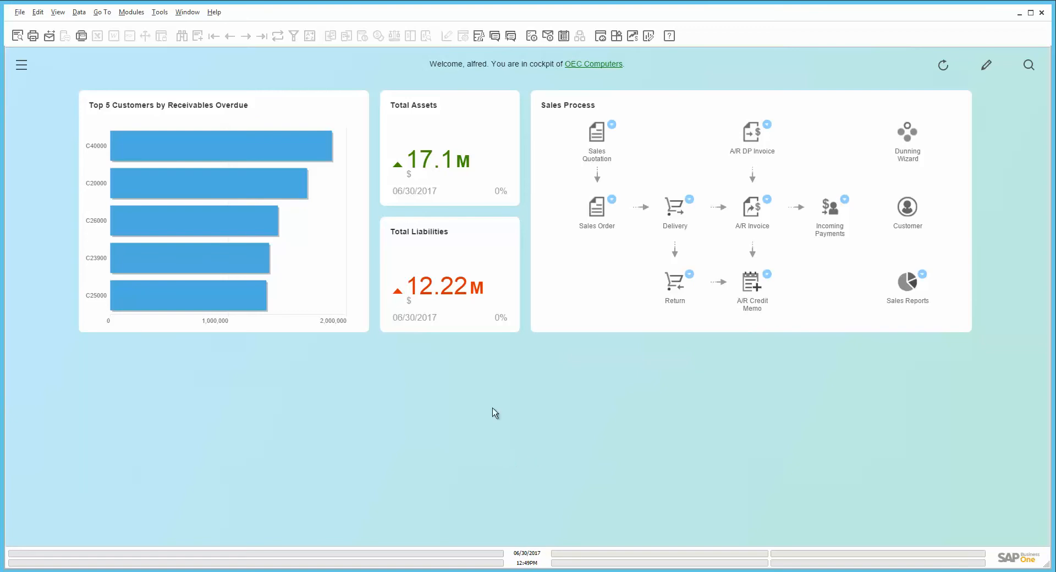
mouse_move(159, 12)
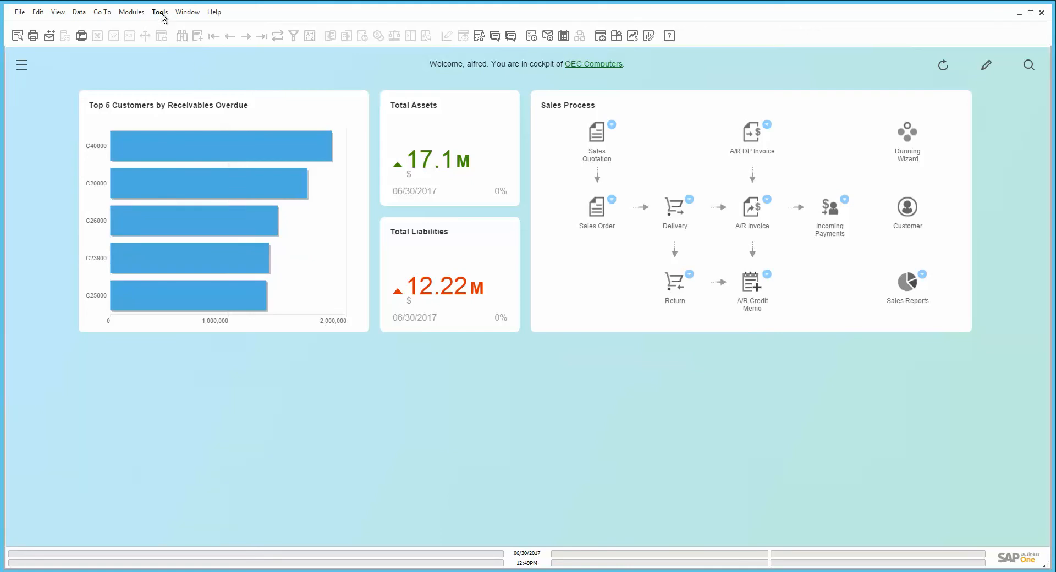
Launch Pervasive Analytics from the cockpit toolbar and maximize its window
click(160, 12)
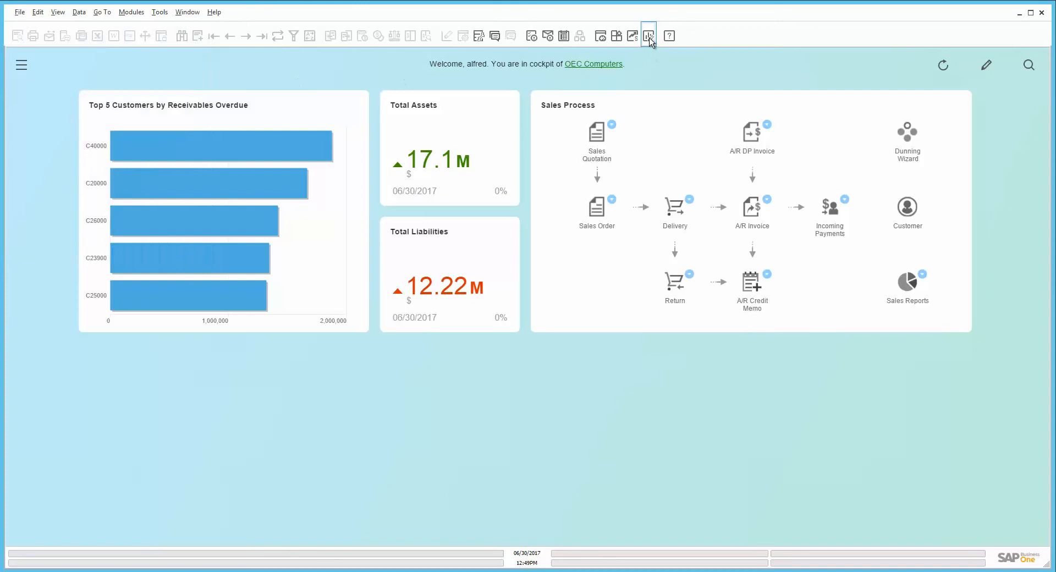
click(647, 36)
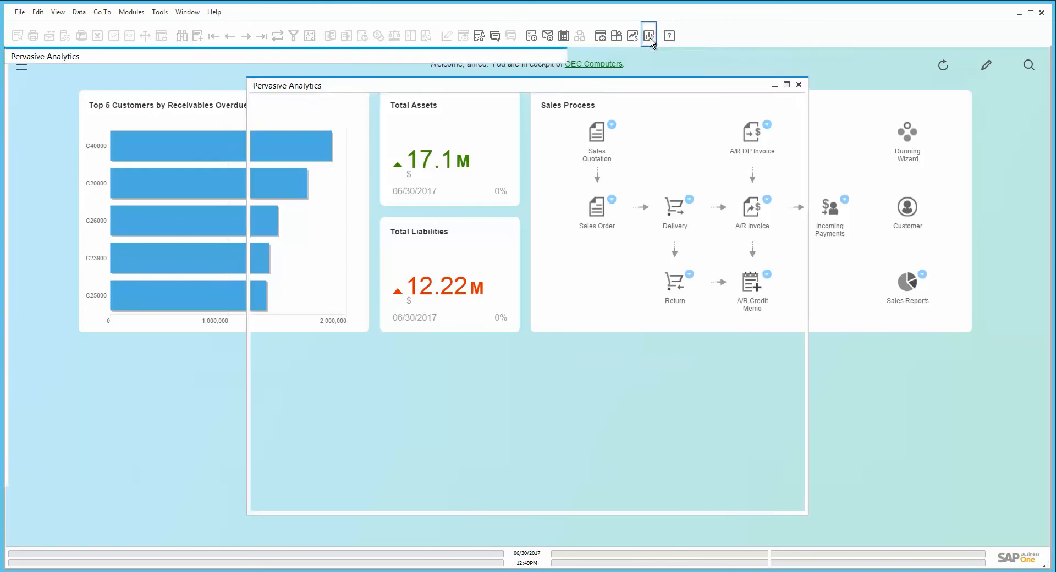
click(648, 35)
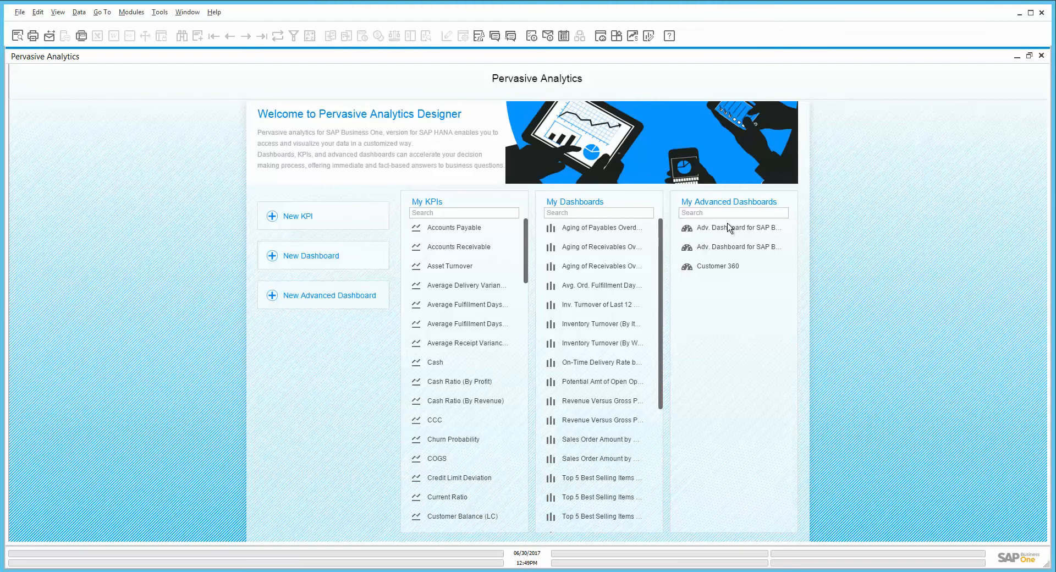
mouse_move(699, 414)
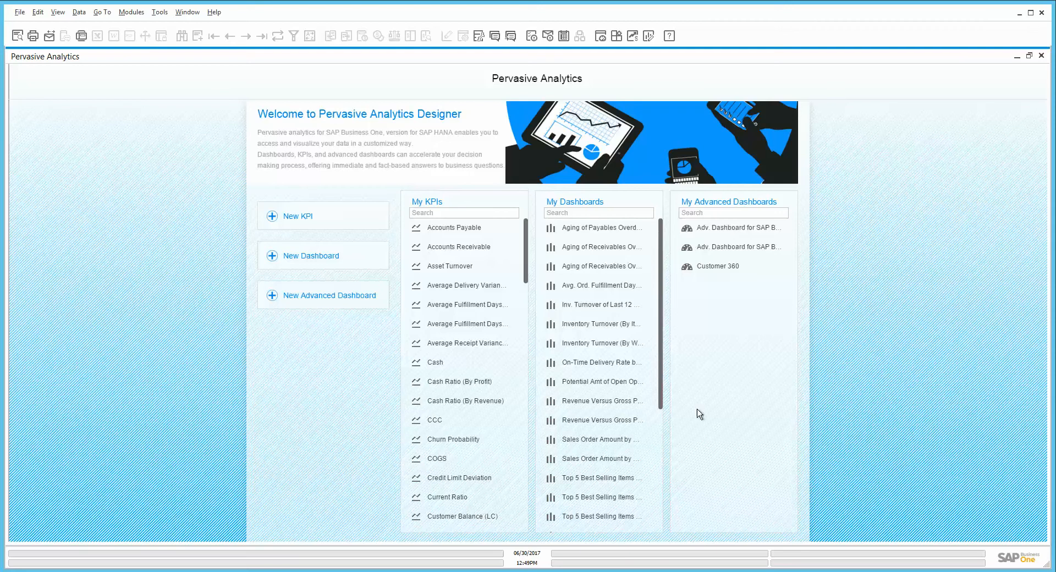
mouse_move(820, 387)
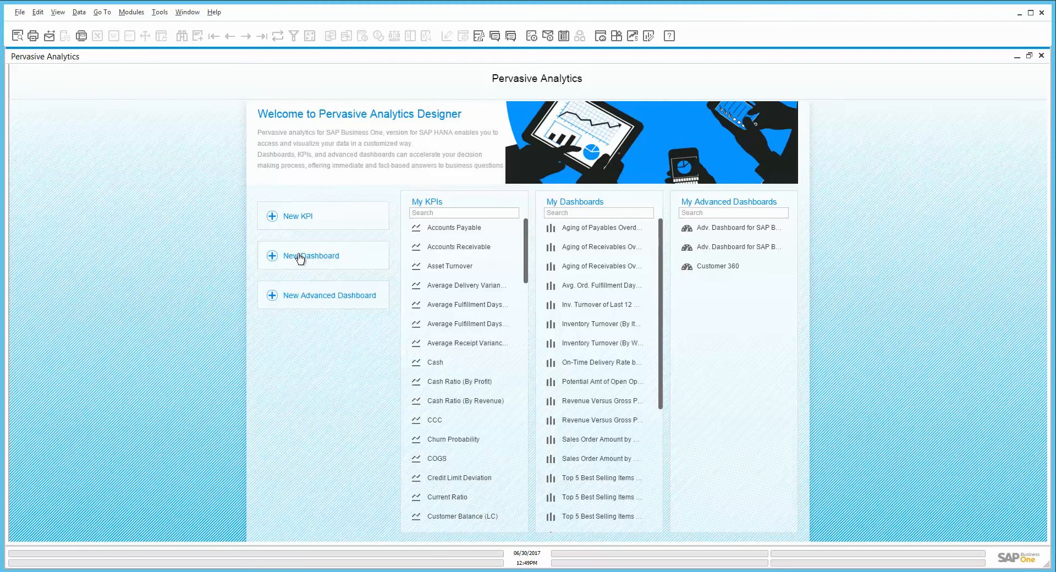
Create a new dashboard based on the Open Opportunities user-defined query under General
click(310, 256)
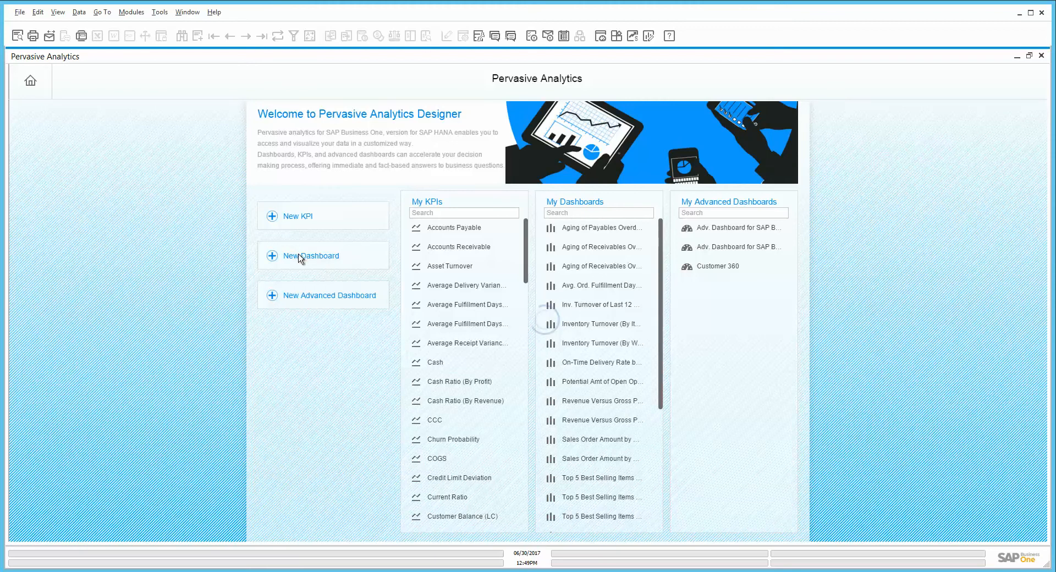
click(310, 256)
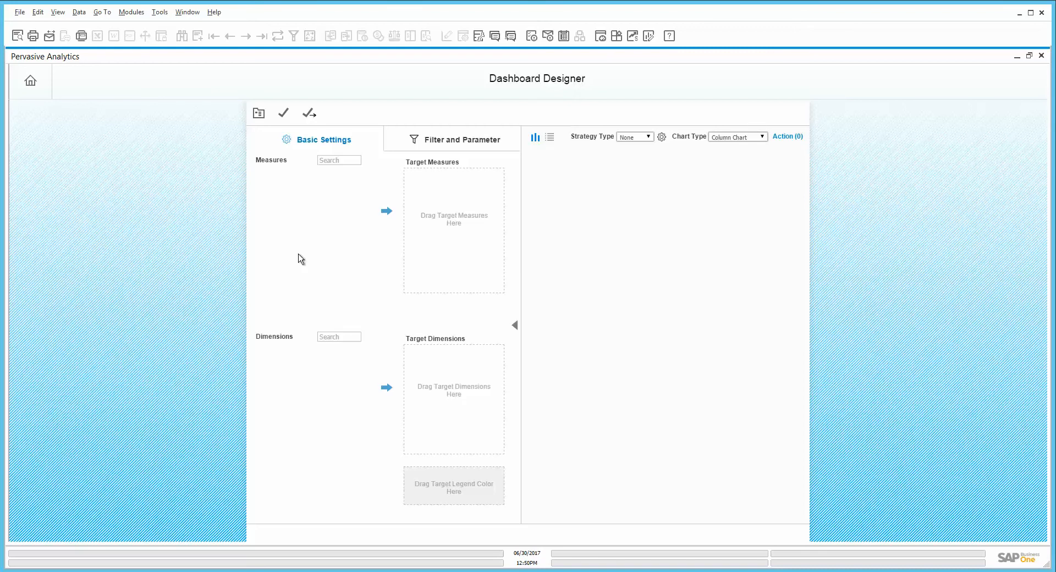
mouse_move(259, 112)
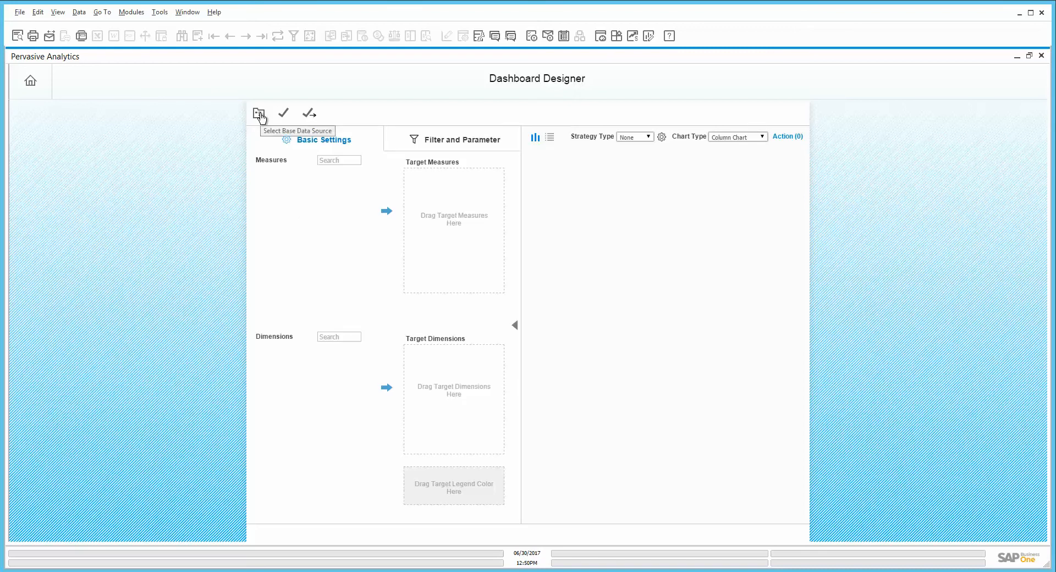
click(258, 112)
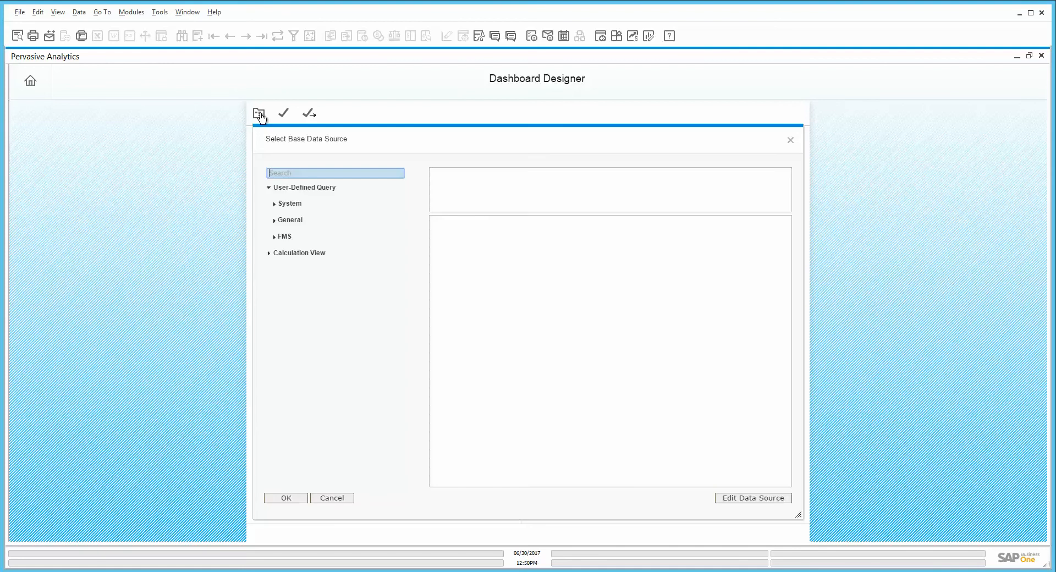
mouse_move(365, 135)
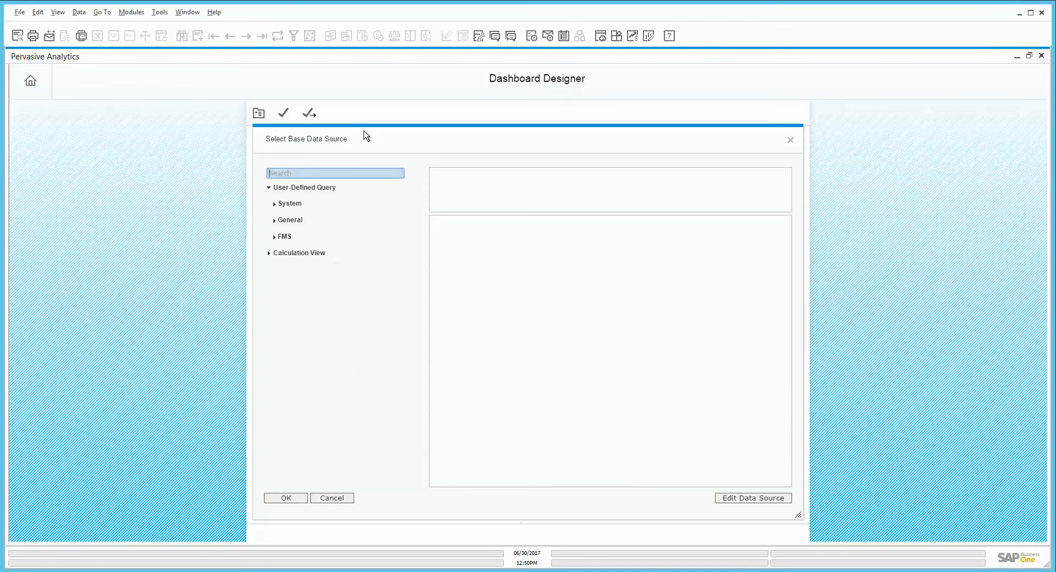
mouse_move(400, 382)
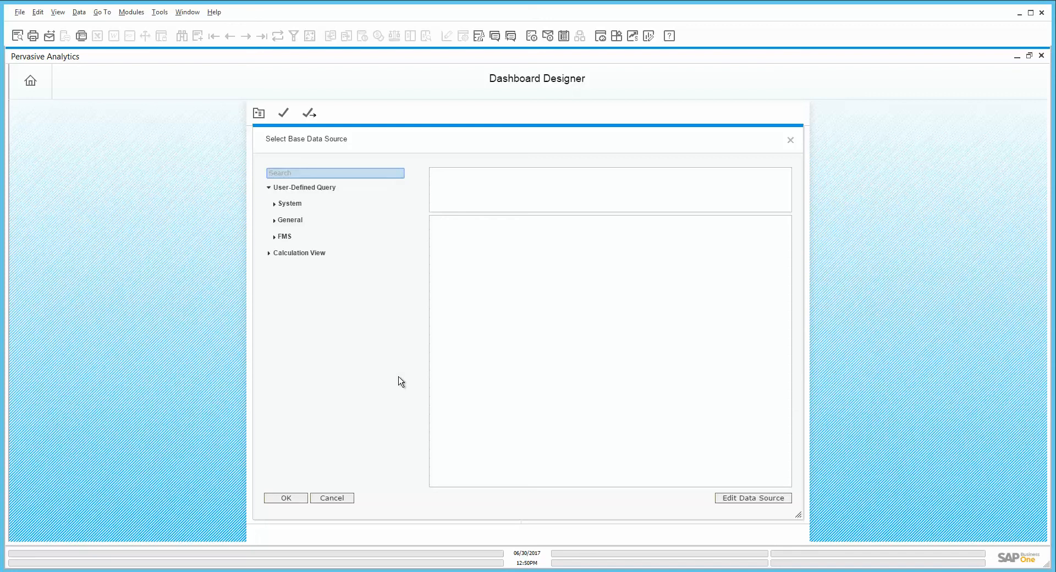
mouse_move(320, 277)
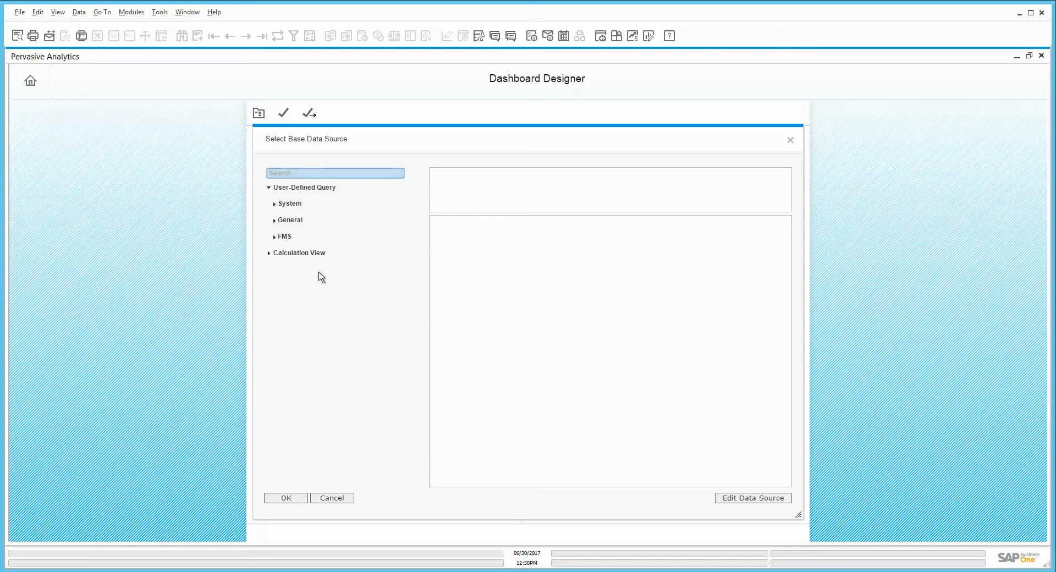
mouse_move(270, 255)
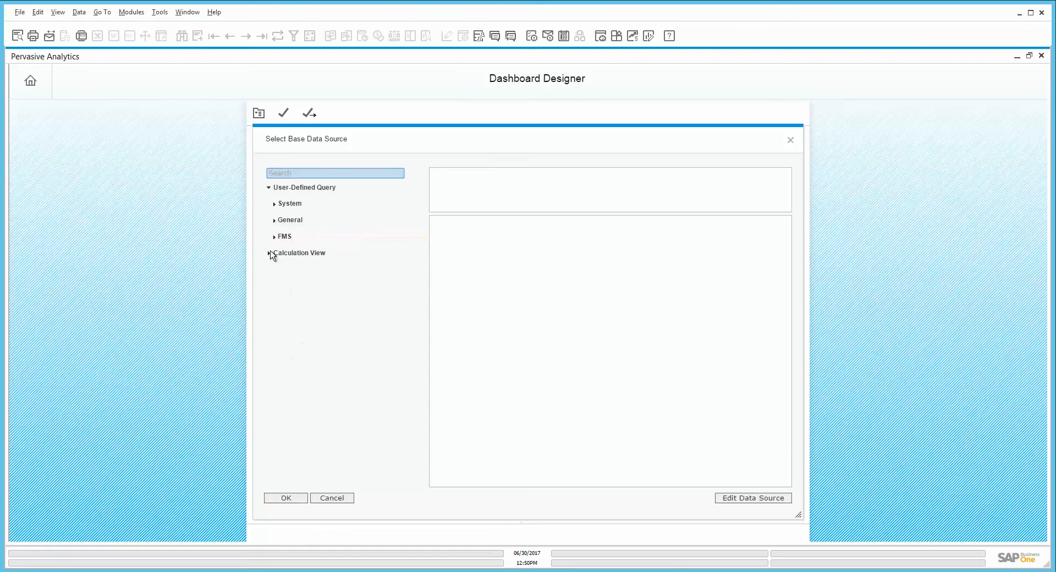
click(290, 220)
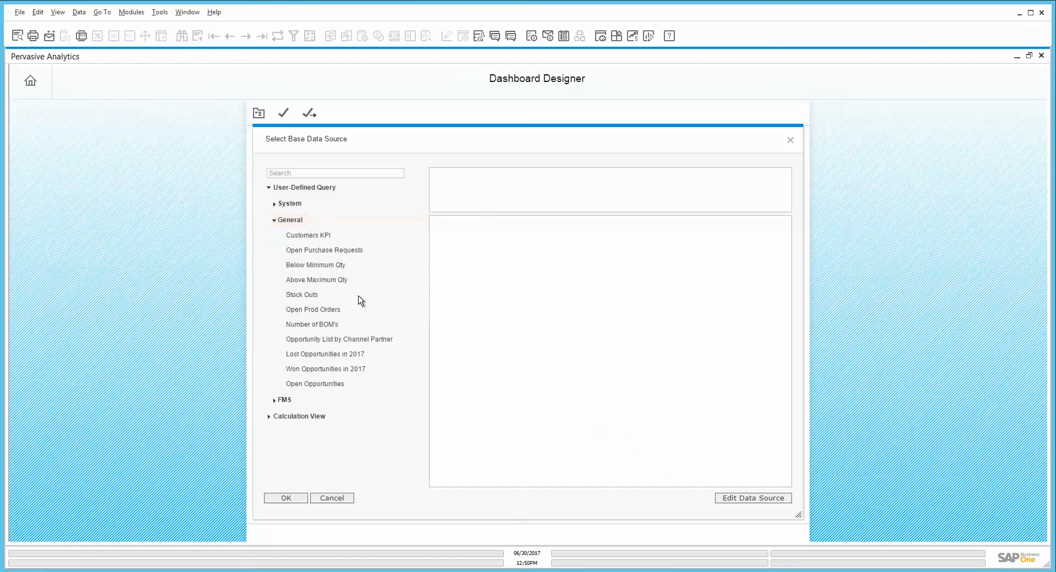
click(315, 384)
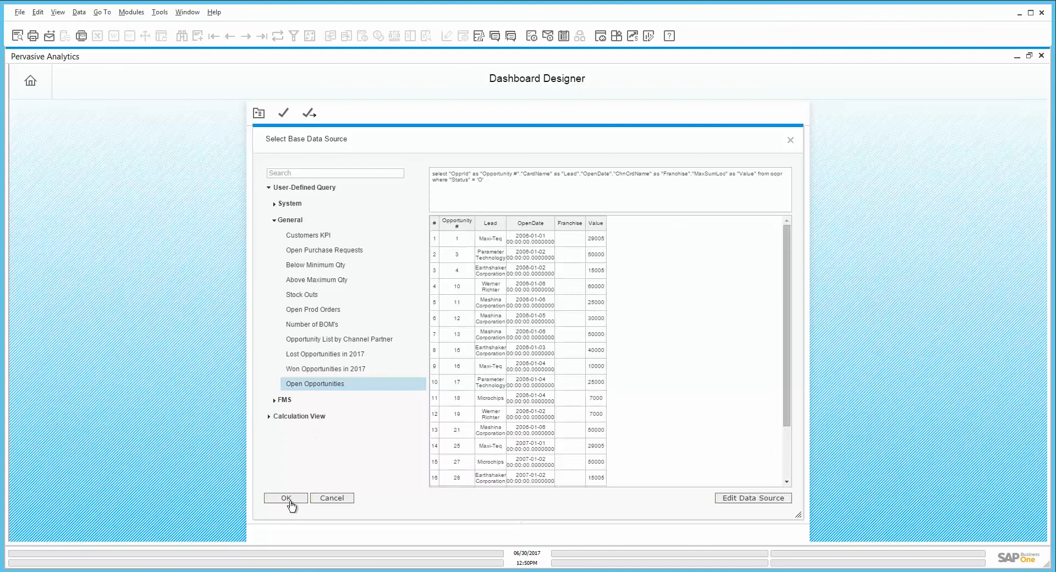
click(285, 498)
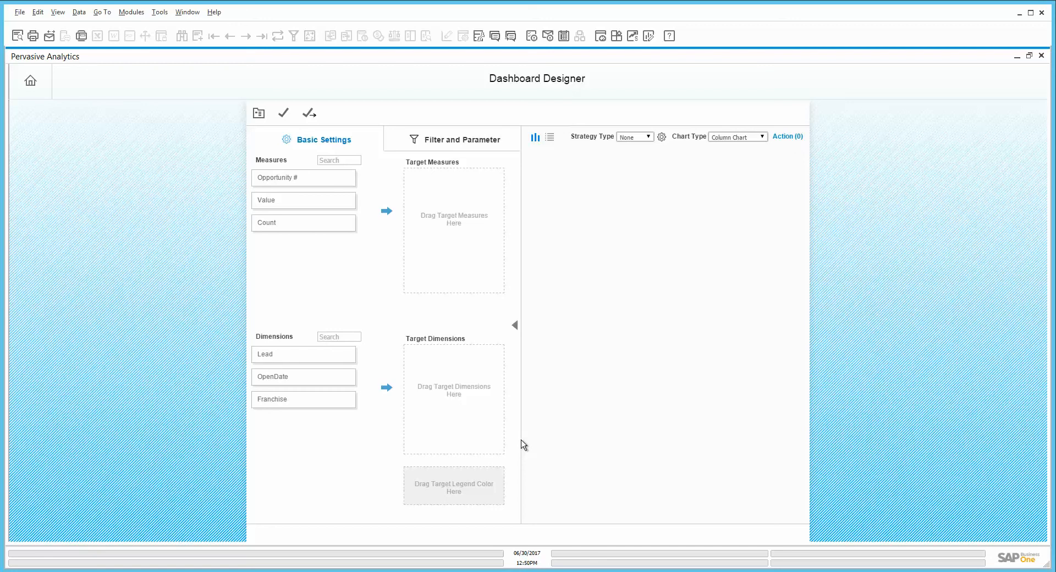
mouse_move(262, 195)
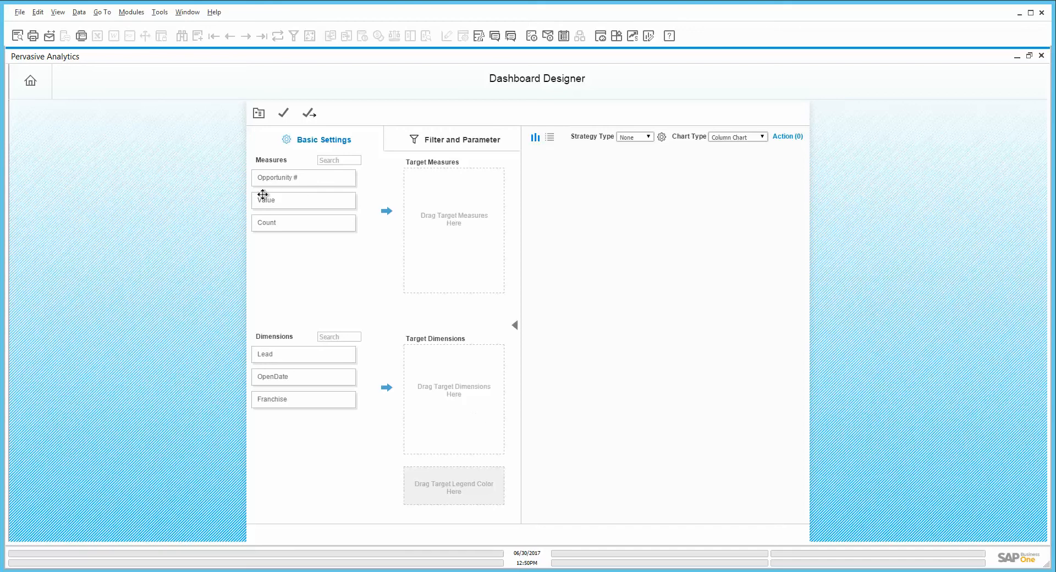
mouse_move(289, 165)
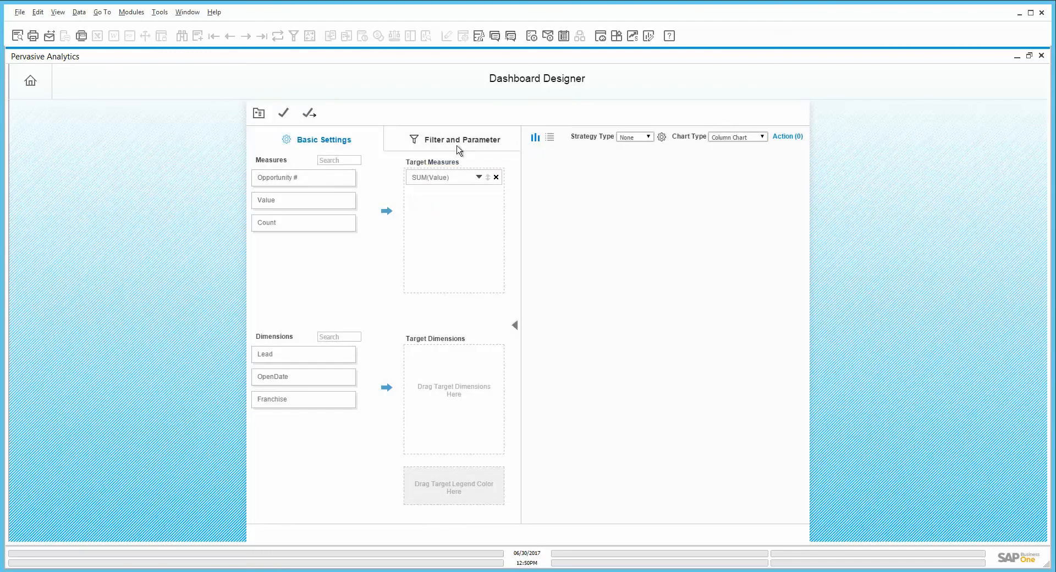
mouse_move(258, 370)
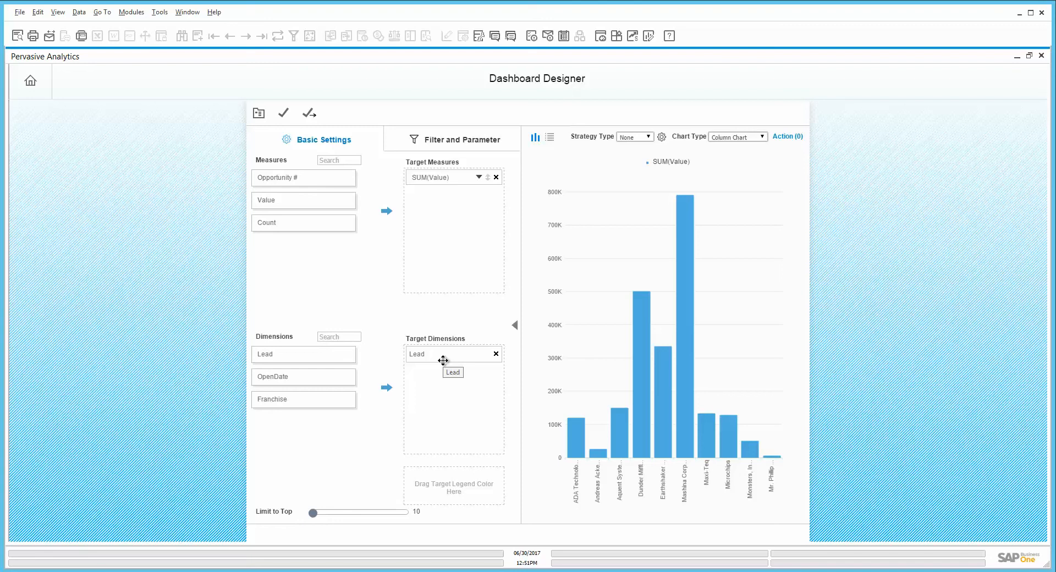
mouse_move(764, 139)
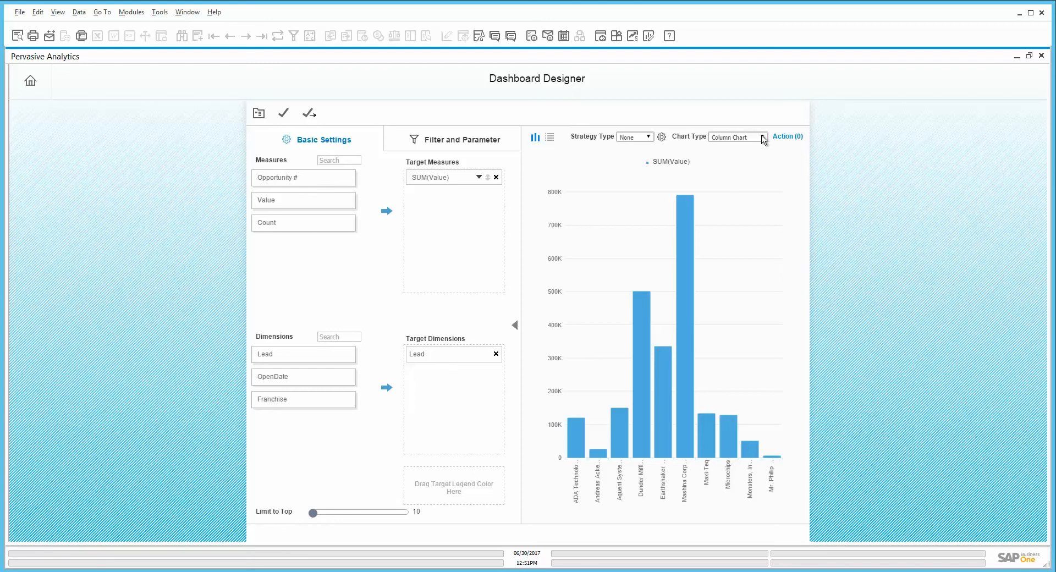
mouse_move(691, 386)
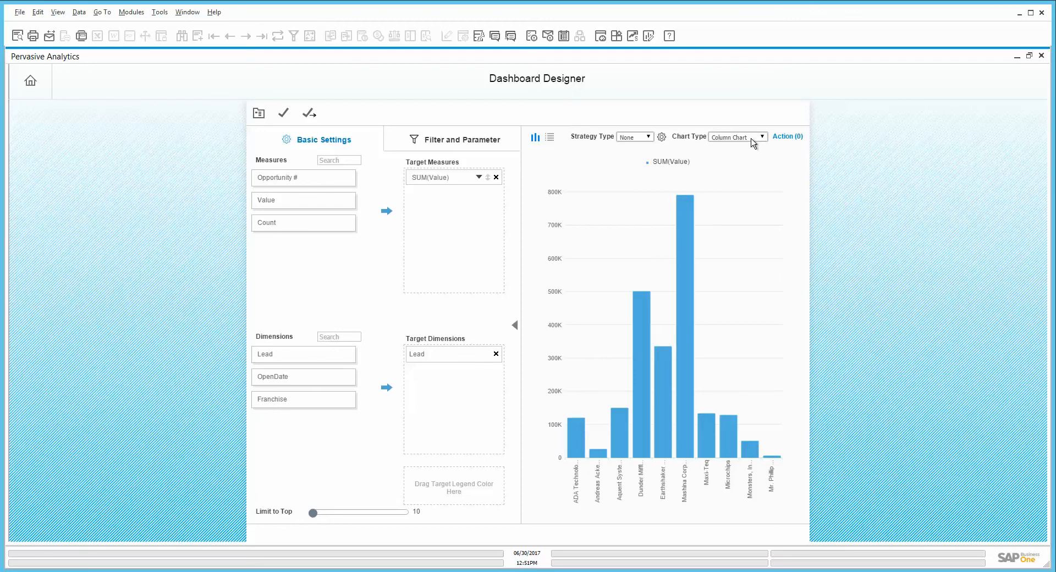
Try the Value-by-Lead chart as a line chart and a pie chart, then return to a column chart
click(737, 137)
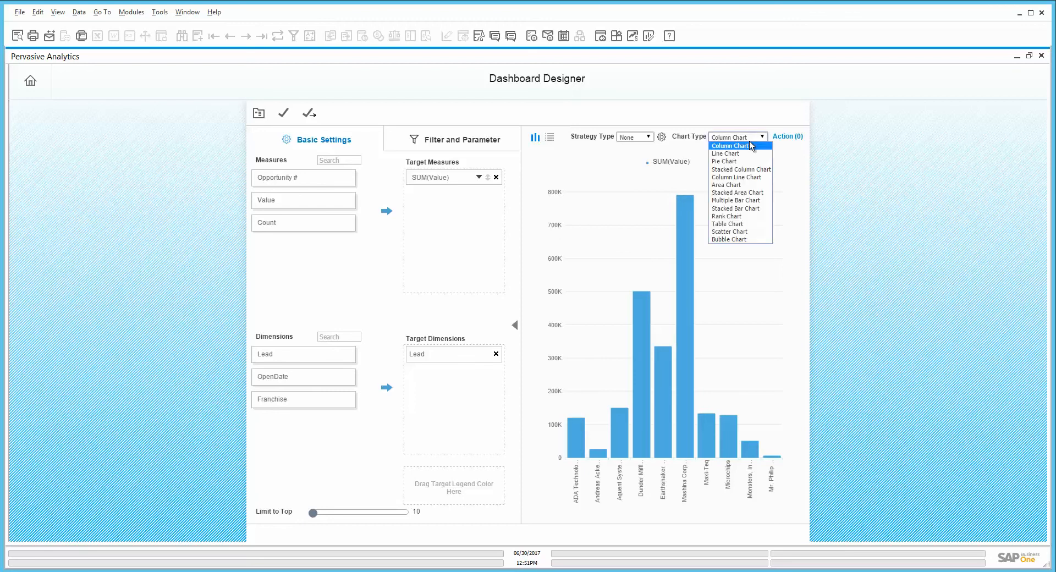
click(724, 153)
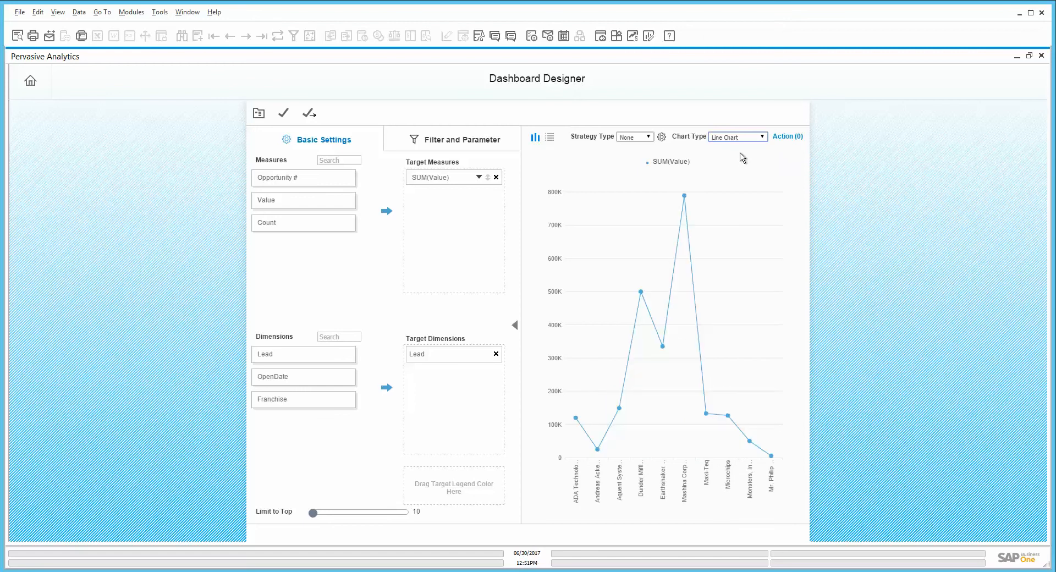
click(736, 136)
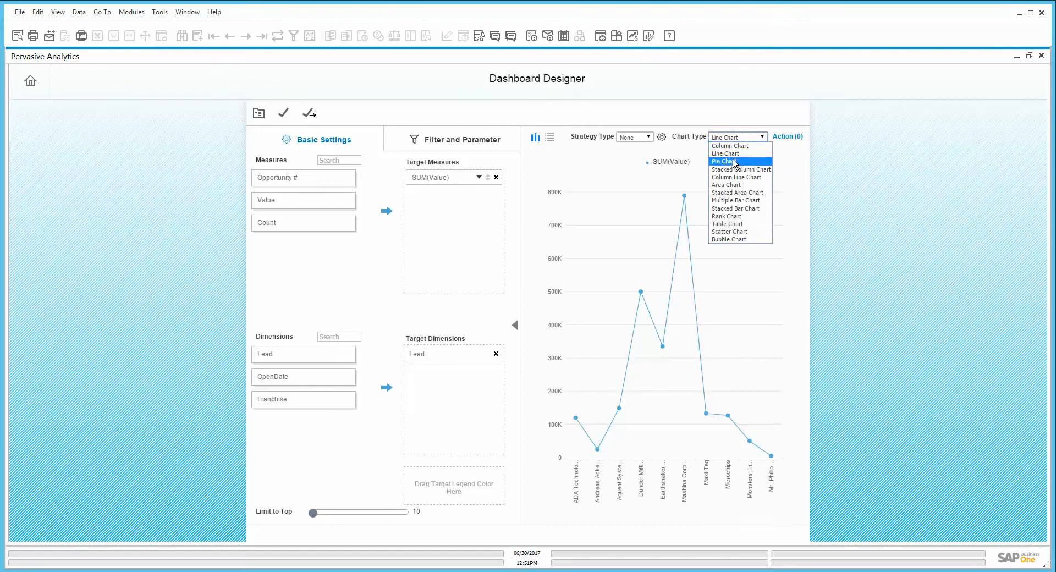
click(722, 160)
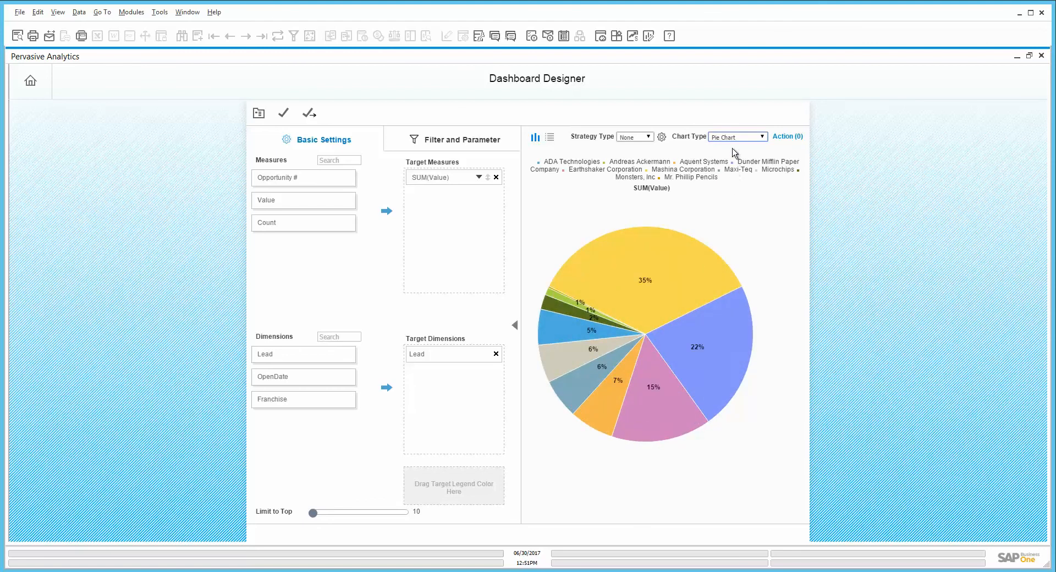
click(763, 136)
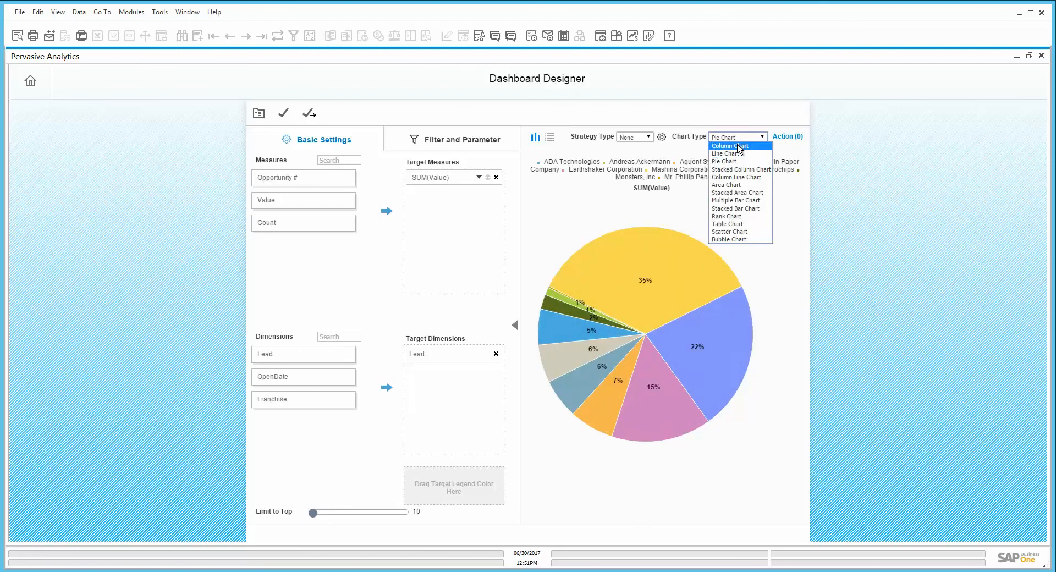
click(726, 146)
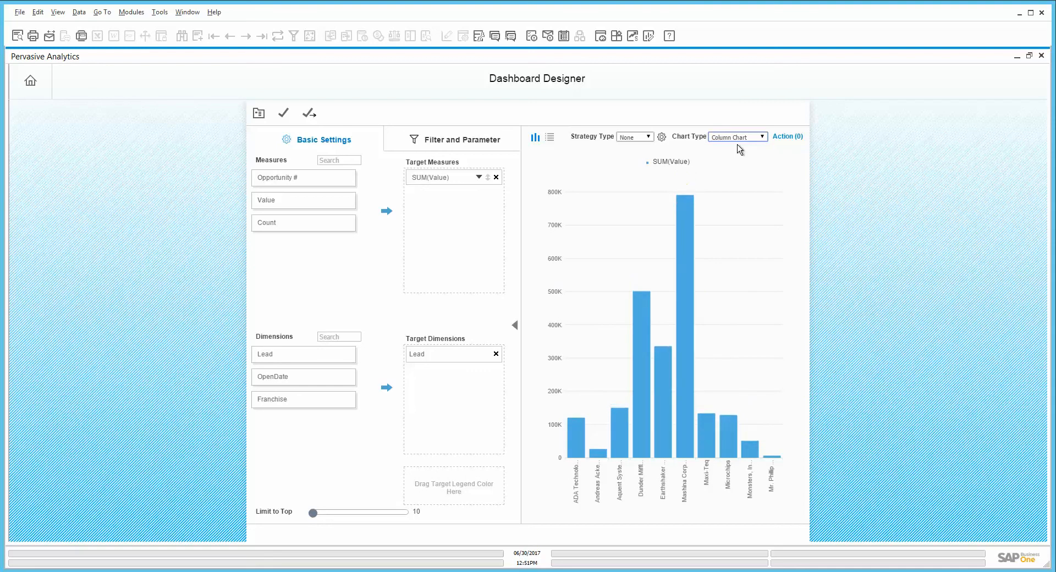
mouse_move(419, 514)
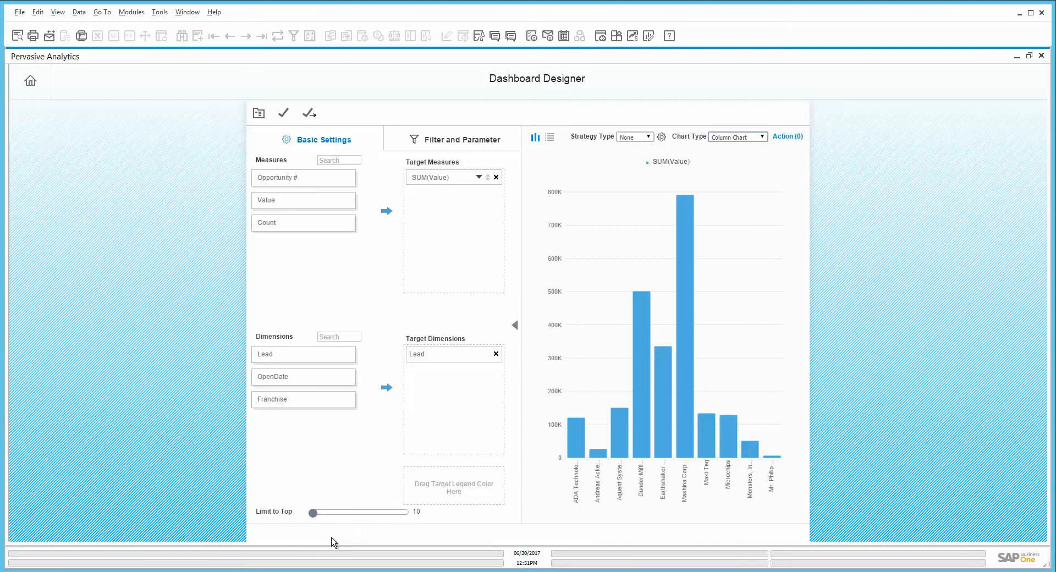
mouse_move(734, 433)
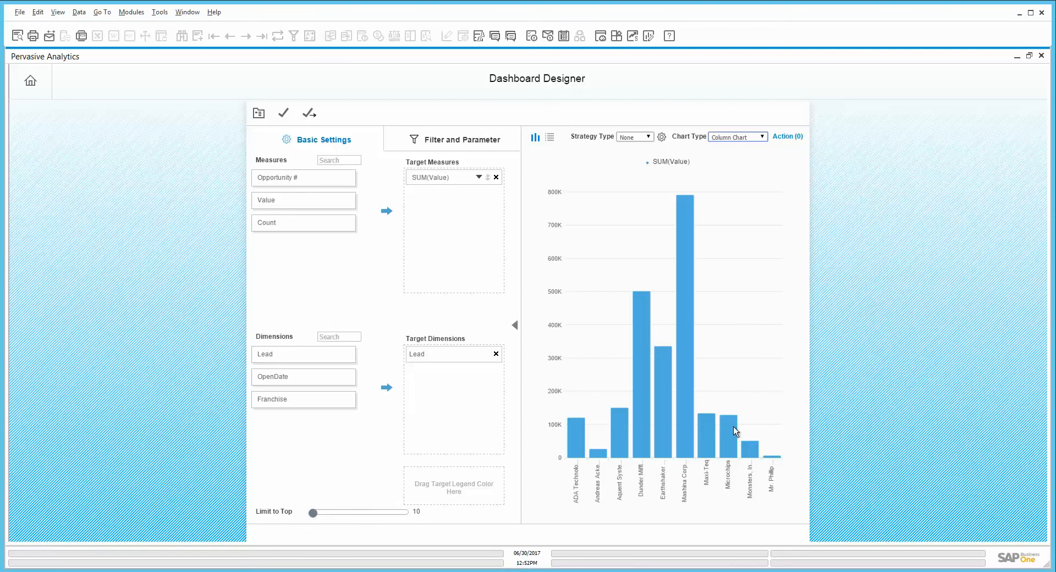
mouse_move(383, 322)
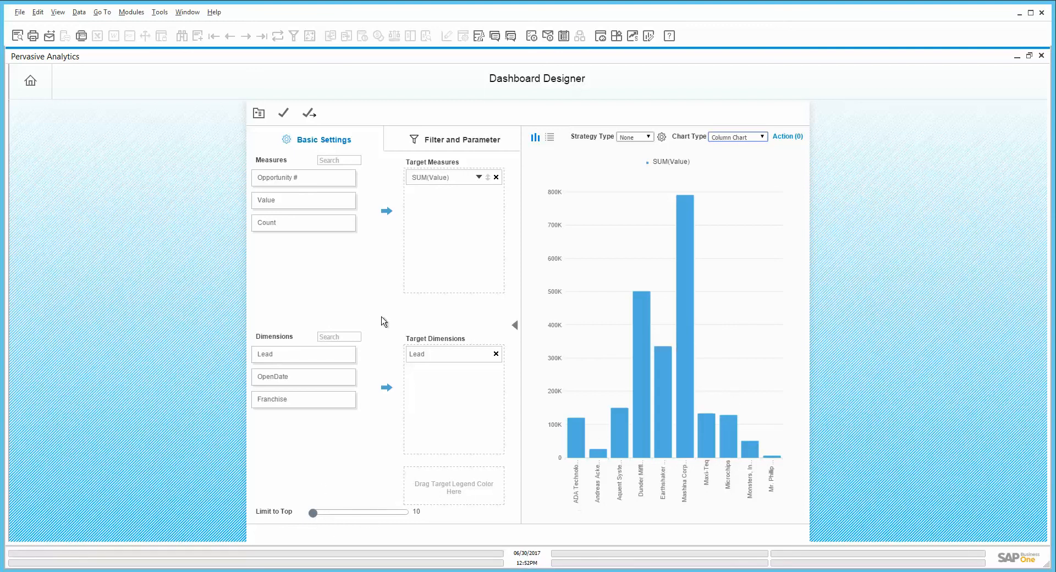
mouse_move(621, 506)
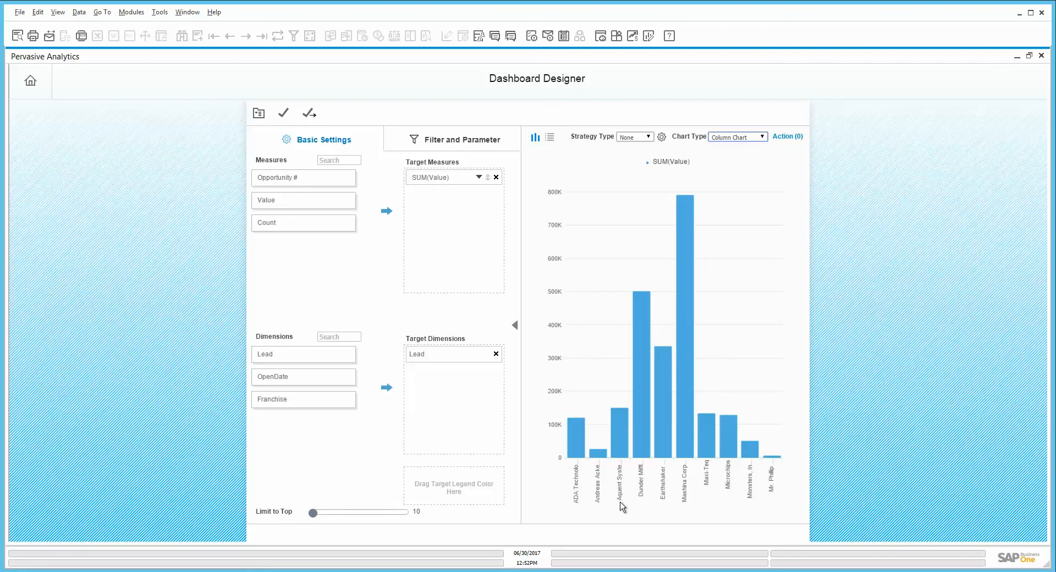
mouse_move(616, 530)
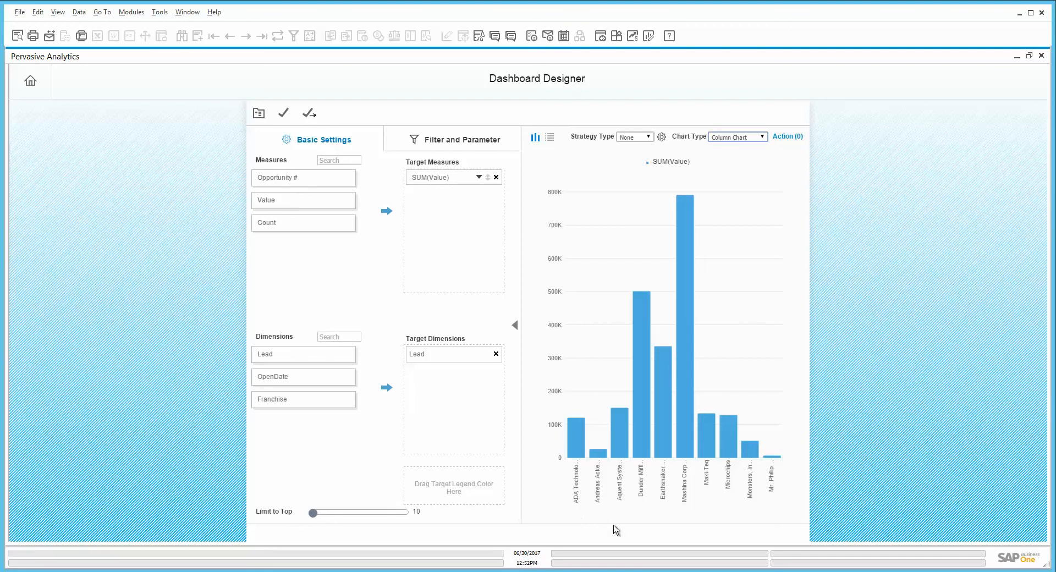
mouse_move(572, 484)
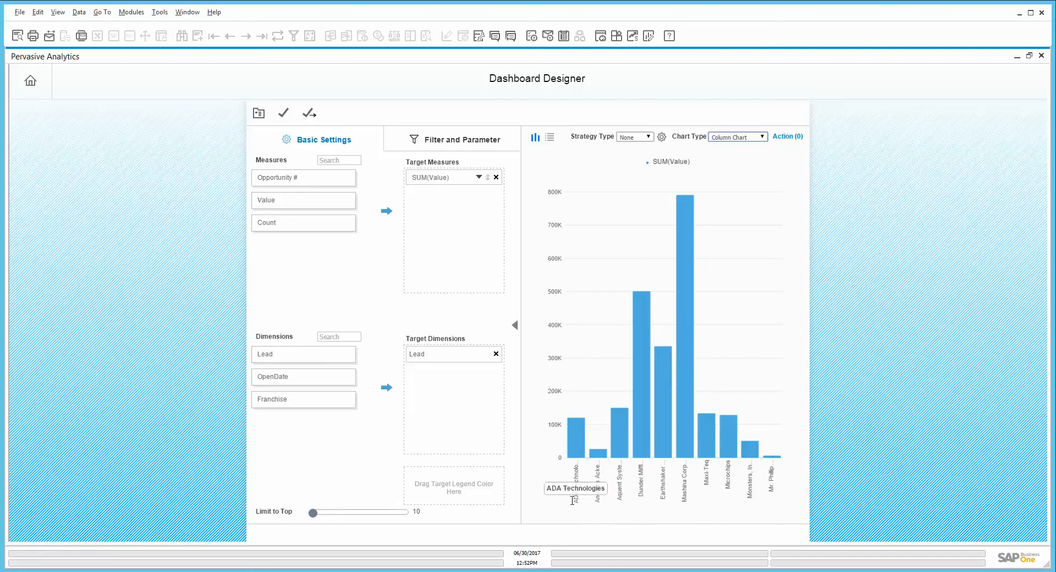
mouse_move(311, 513)
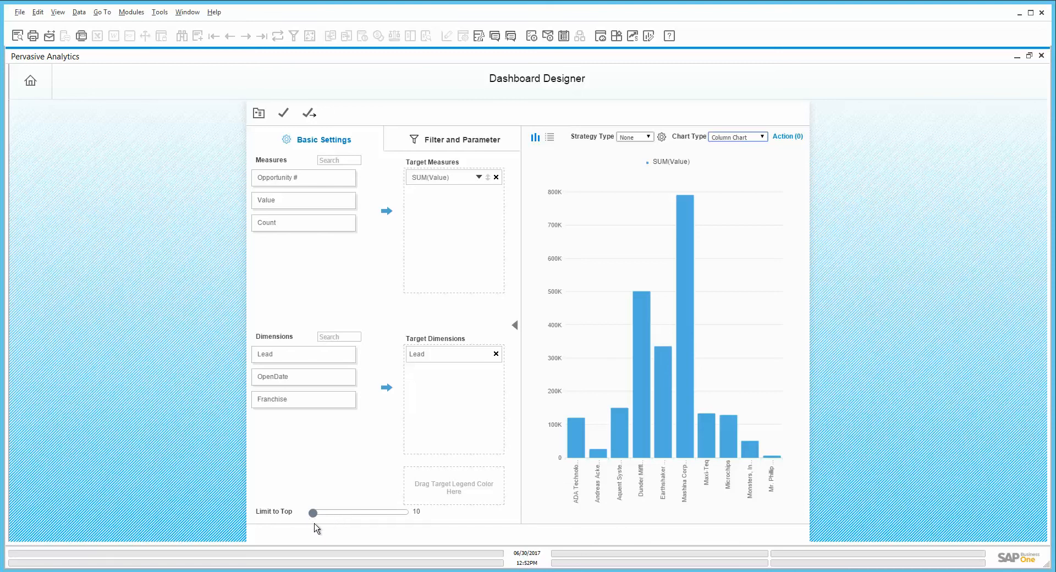
mouse_move(314, 521)
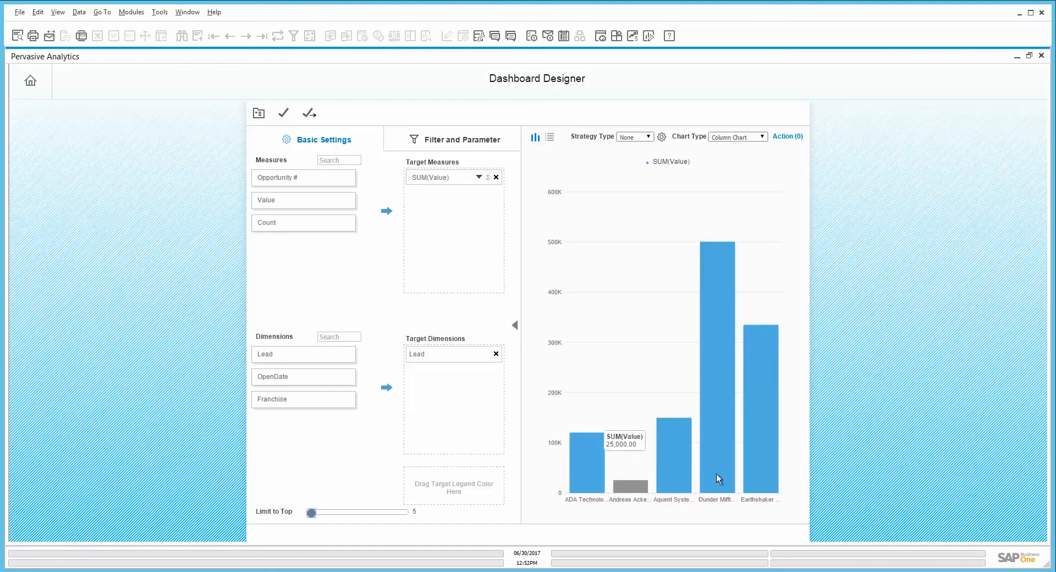
mouse_move(687, 495)
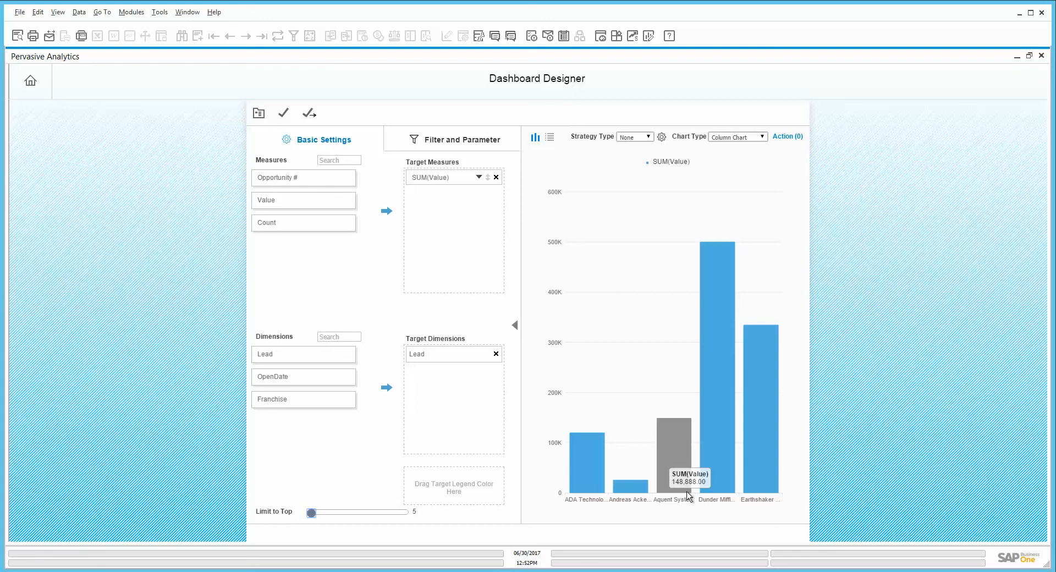
mouse_move(717, 256)
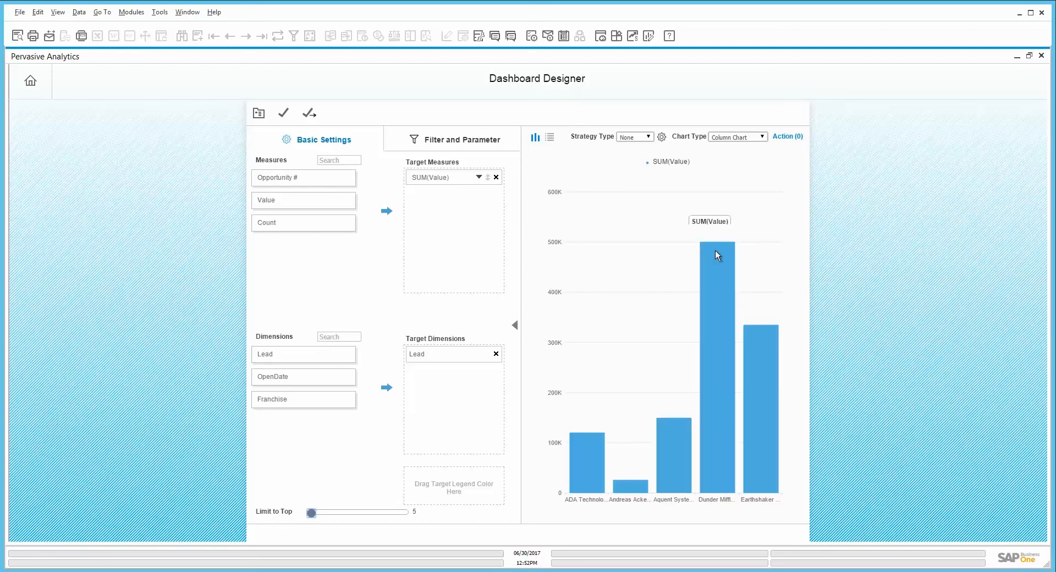
mouse_move(557, 253)
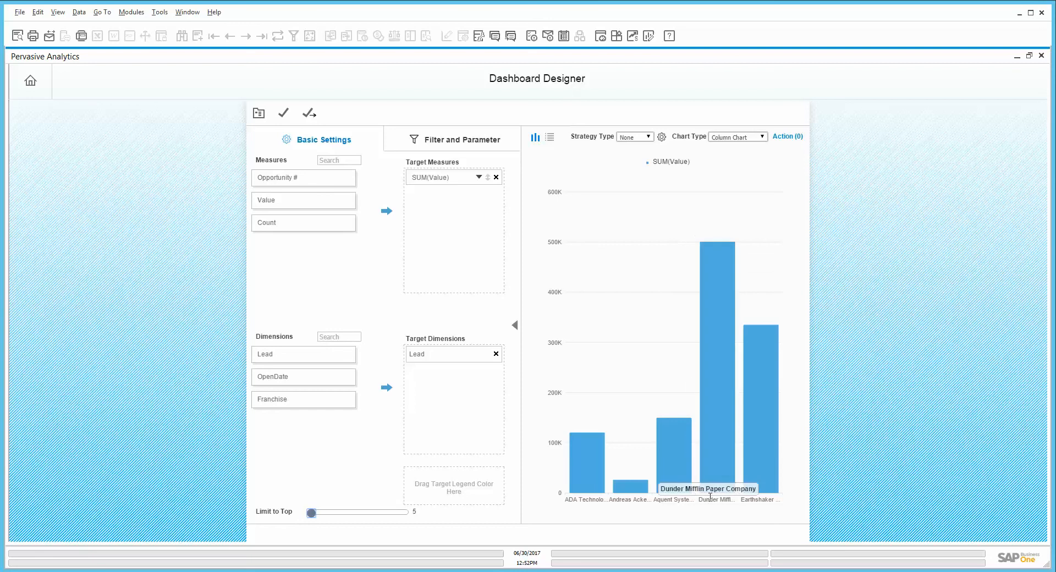
mouse_move(713, 509)
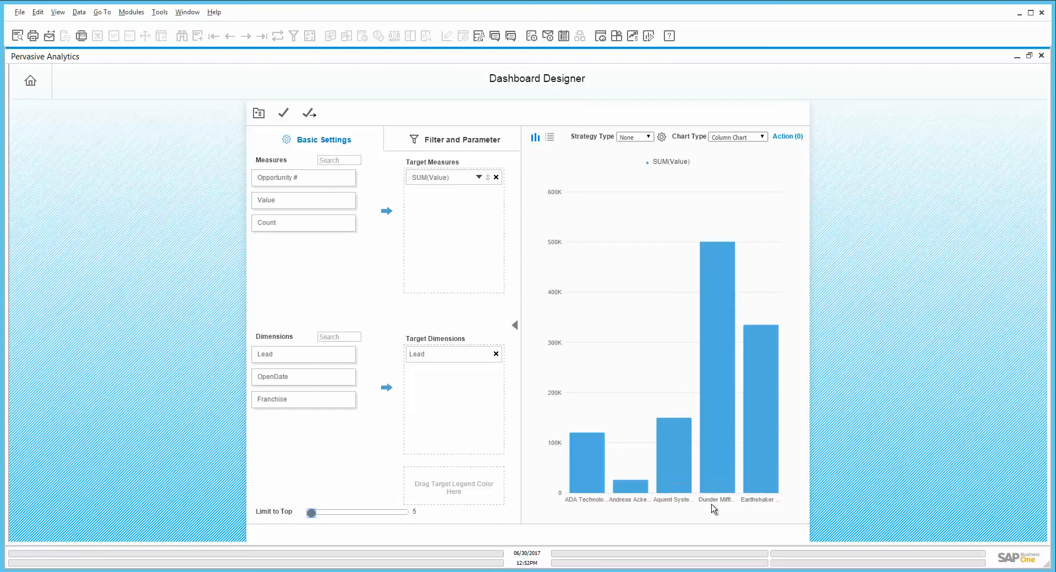
mouse_move(718, 431)
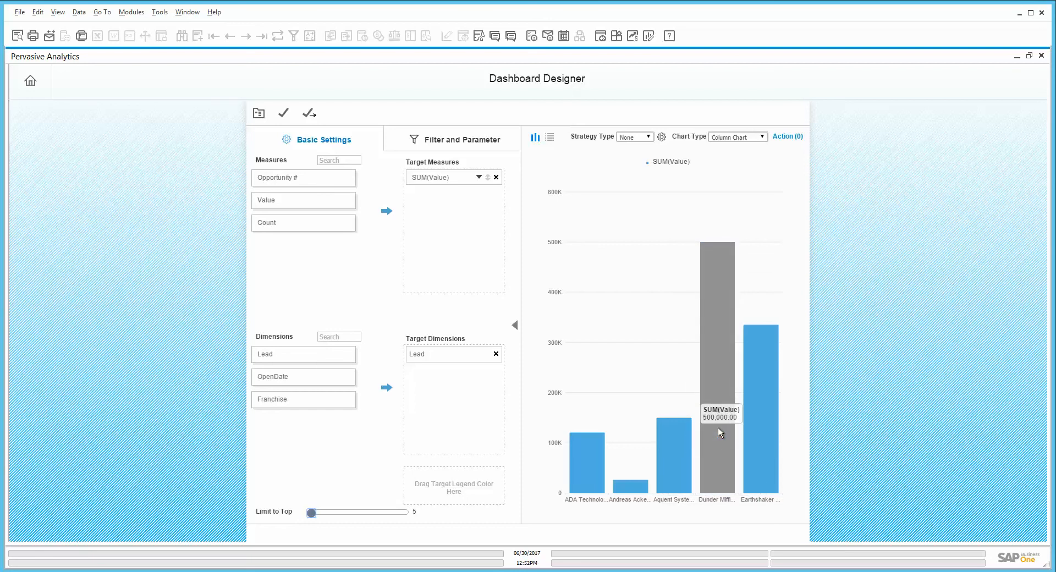
mouse_move(720, 429)
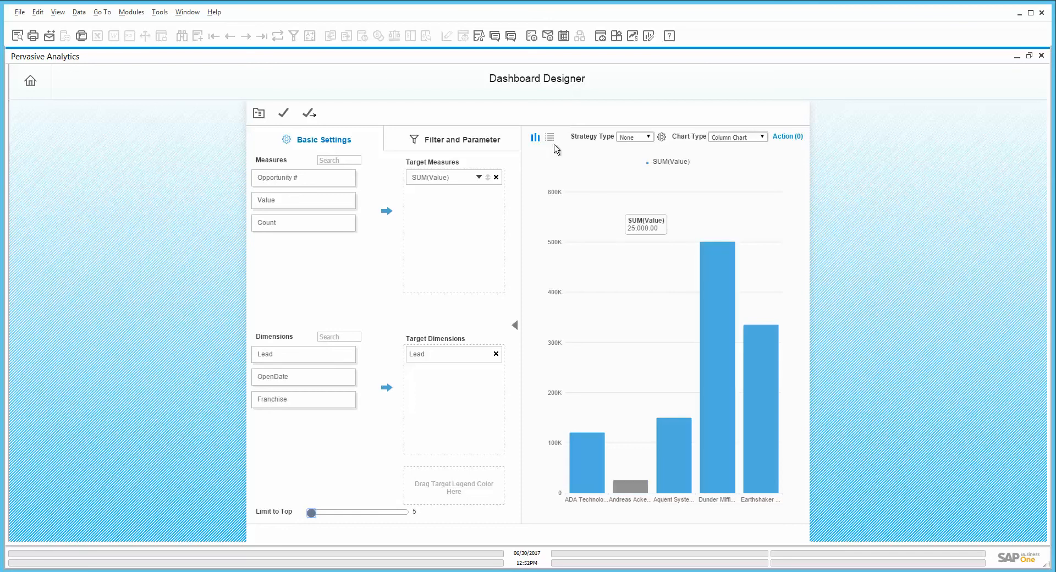
mouse_move(551, 142)
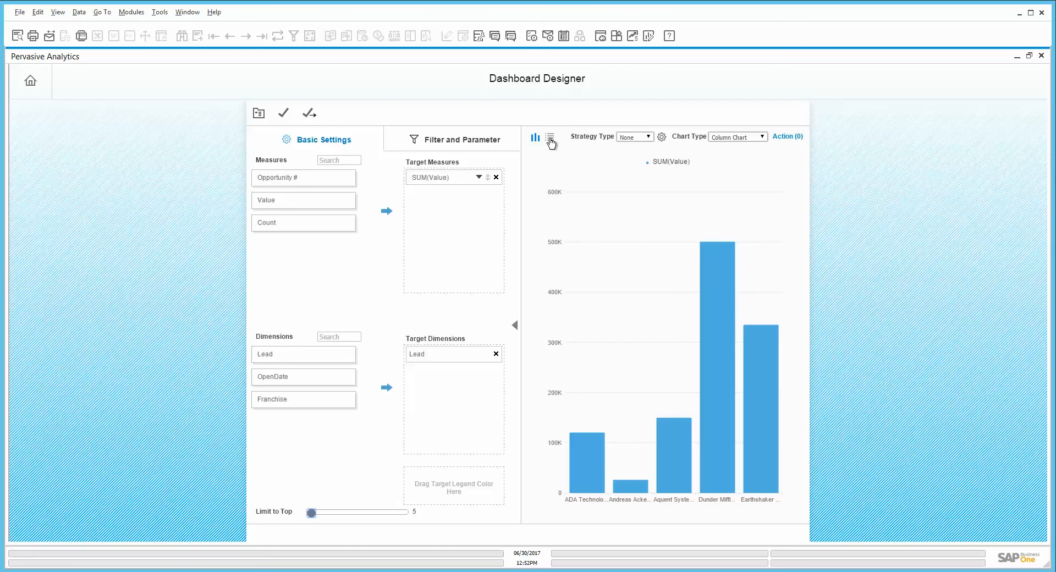
View the top-5 lead values as a table, then return to the column chart view
click(550, 137)
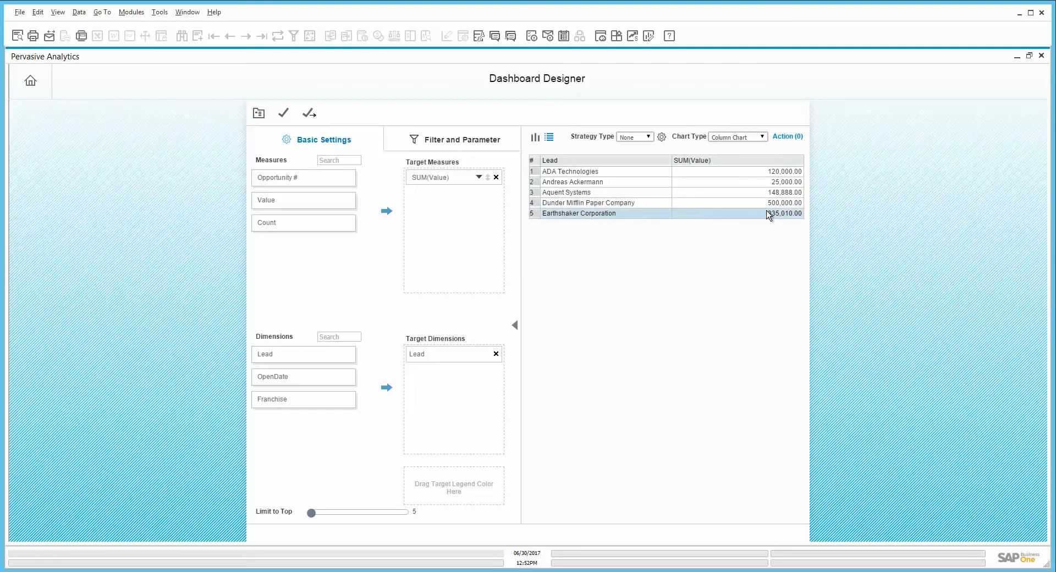
mouse_move(587, 202)
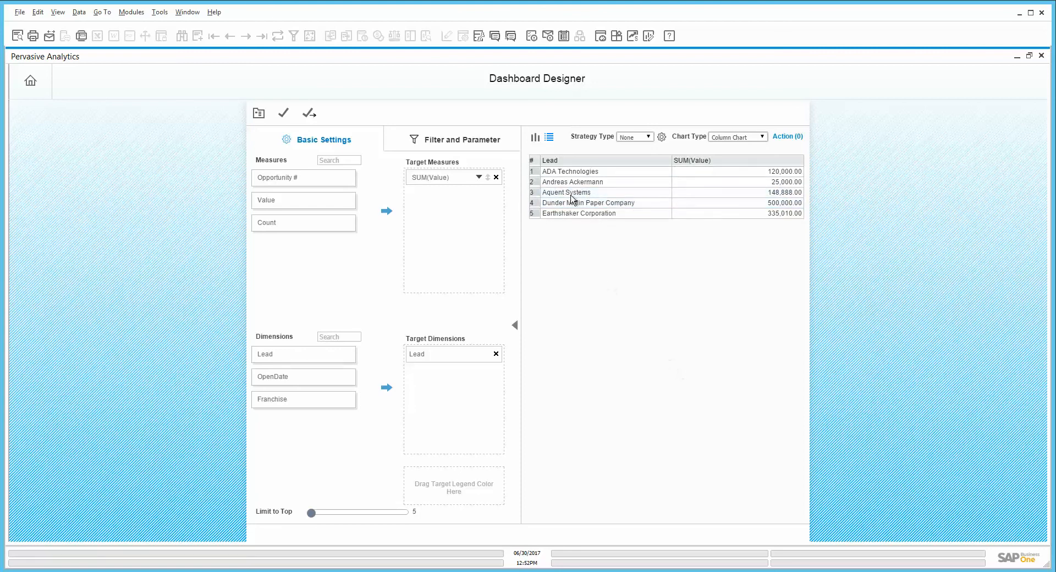
click(535, 137)
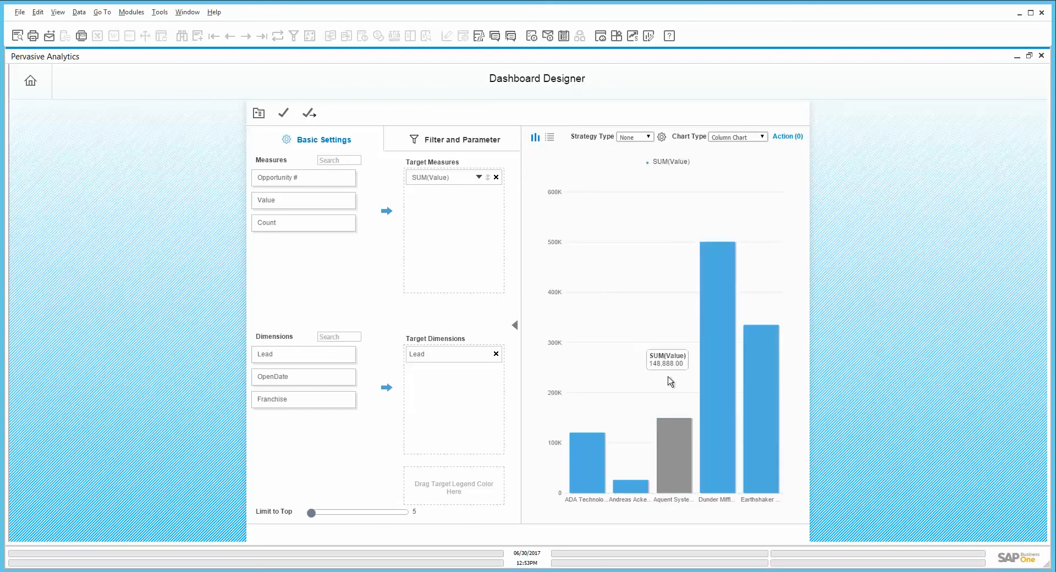
mouse_move(521, 239)
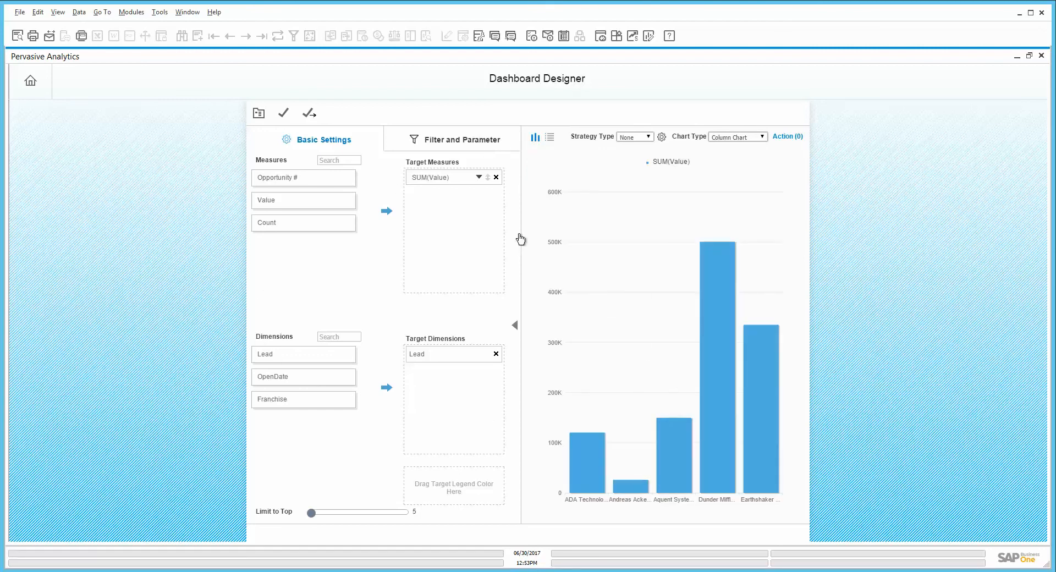
Show the dashboard's Filter and Parameter settings
click(461, 139)
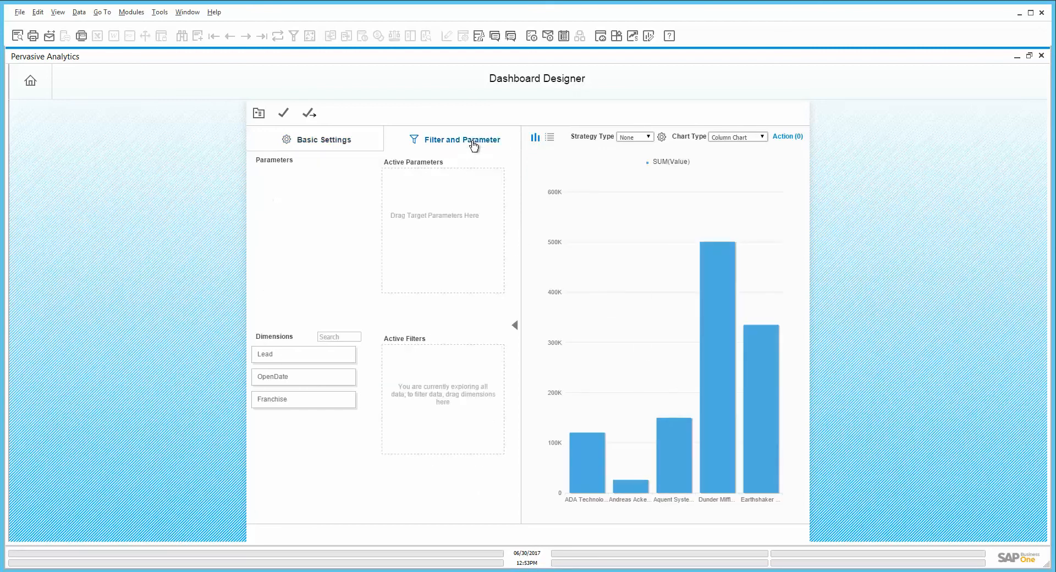
mouse_move(496, 463)
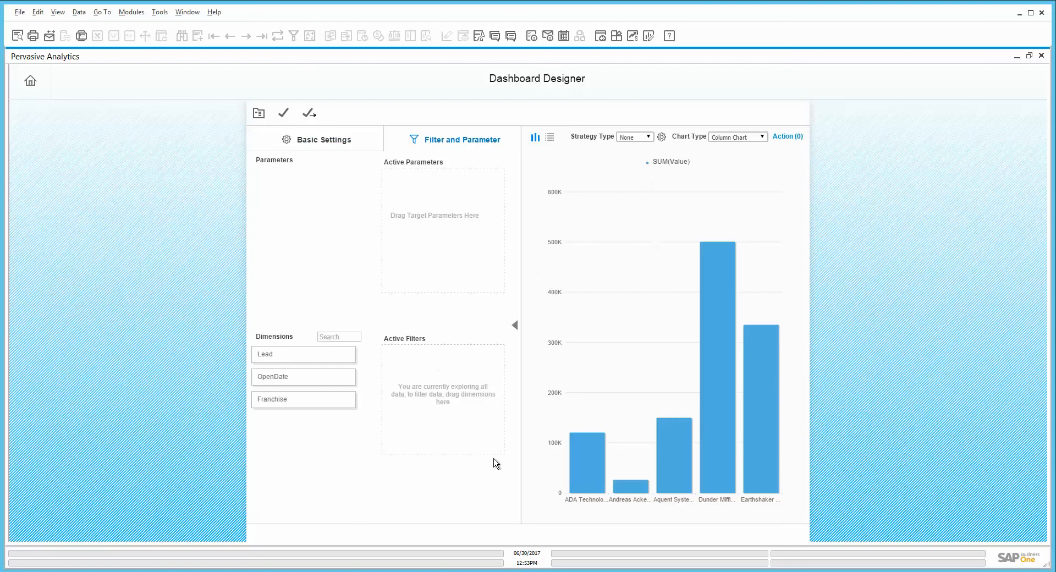
mouse_move(610, 361)
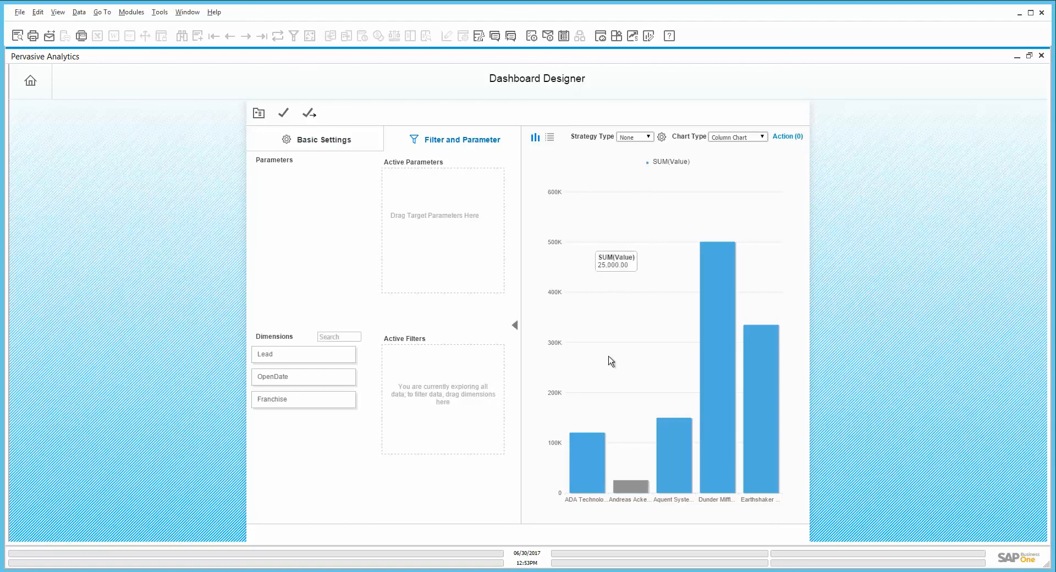
mouse_move(657, 396)
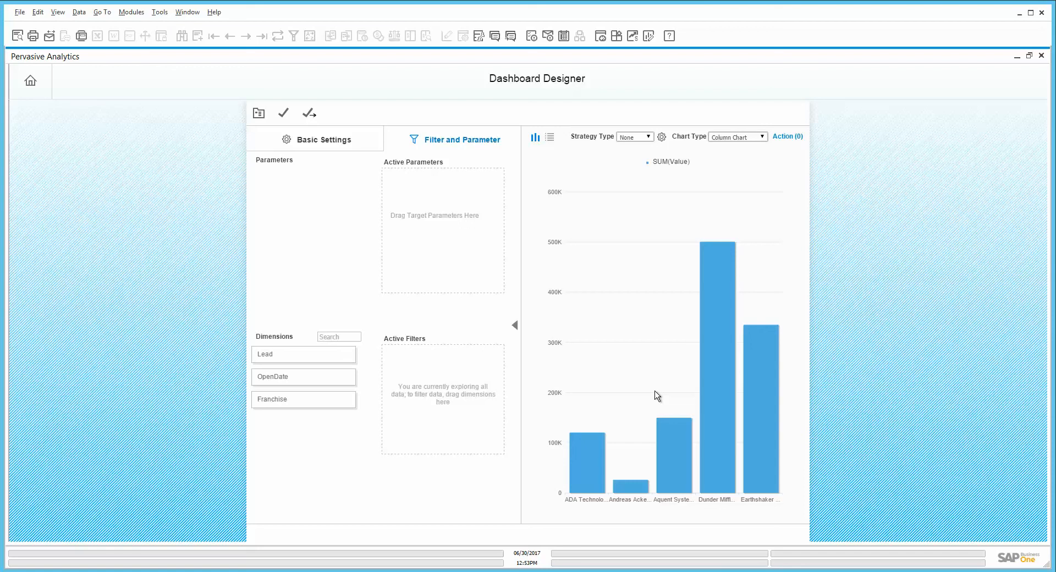
mouse_move(479, 438)
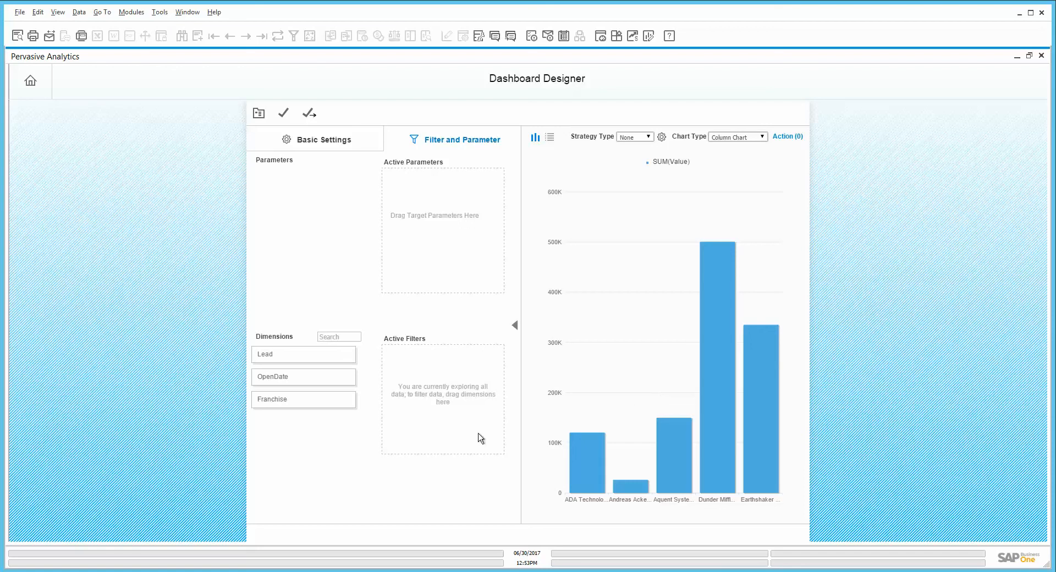
Add Lead as an active filter and apply the chosen lead companies to the chart
drag(303, 354, 418, 374)
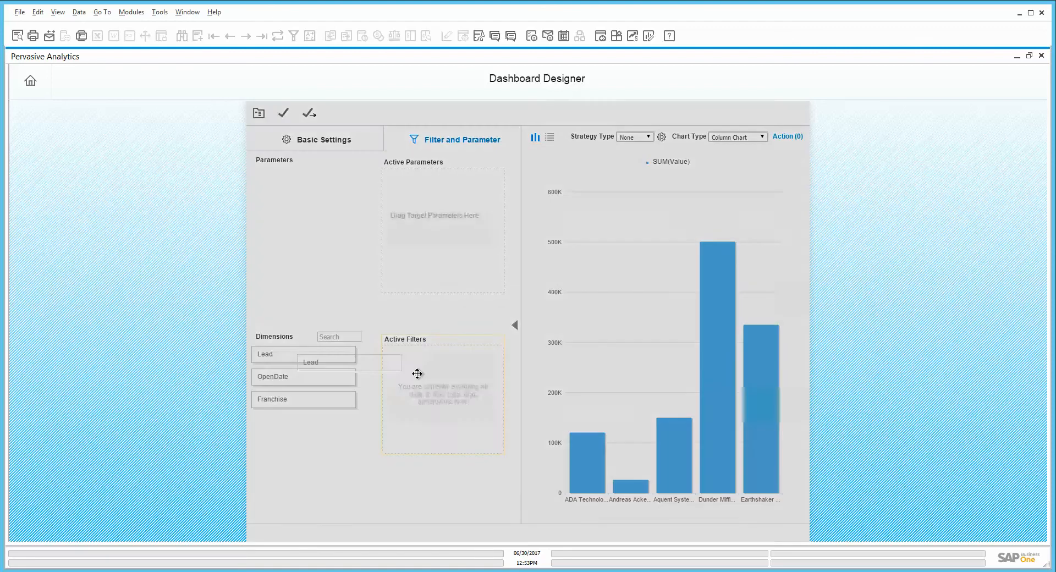
drag(304, 354, 443, 372)
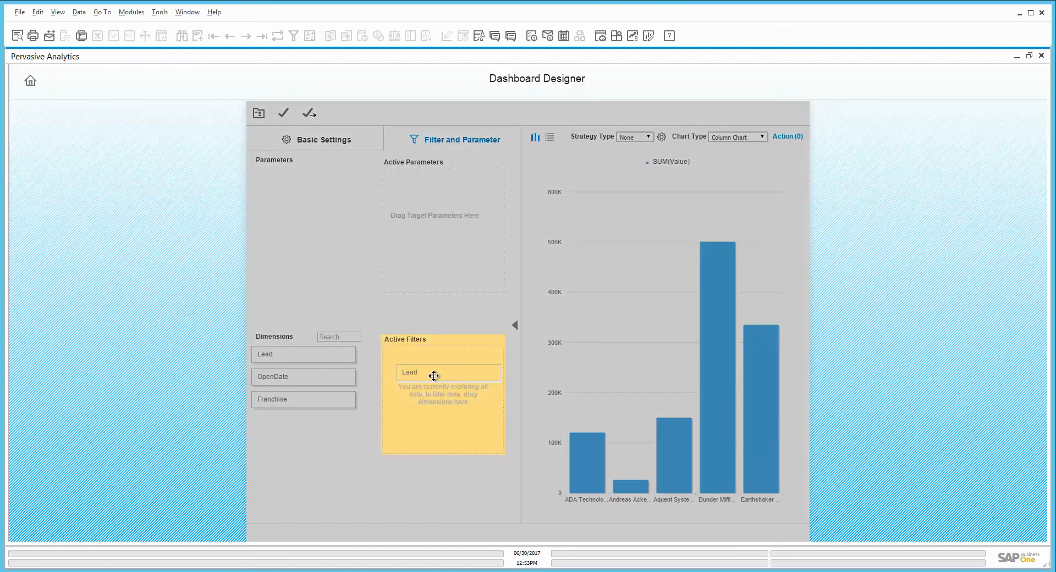
click(433, 373)
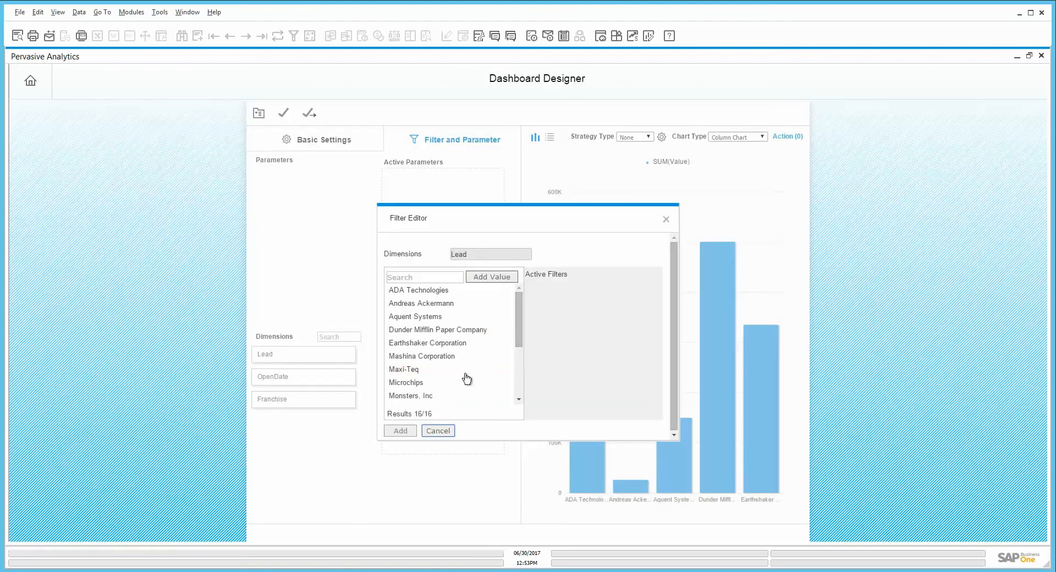
mouse_move(487, 385)
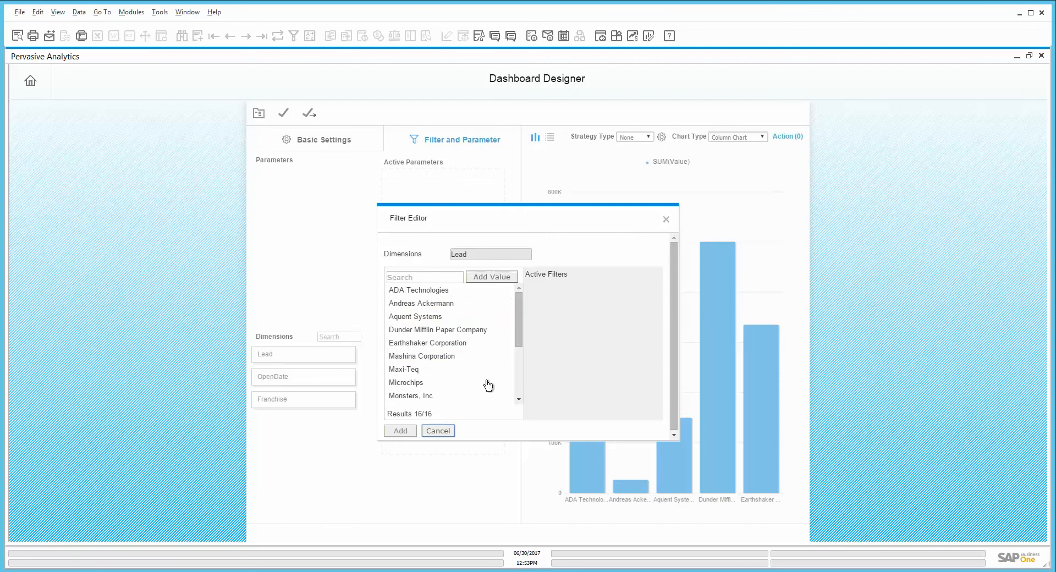
mouse_move(464, 422)
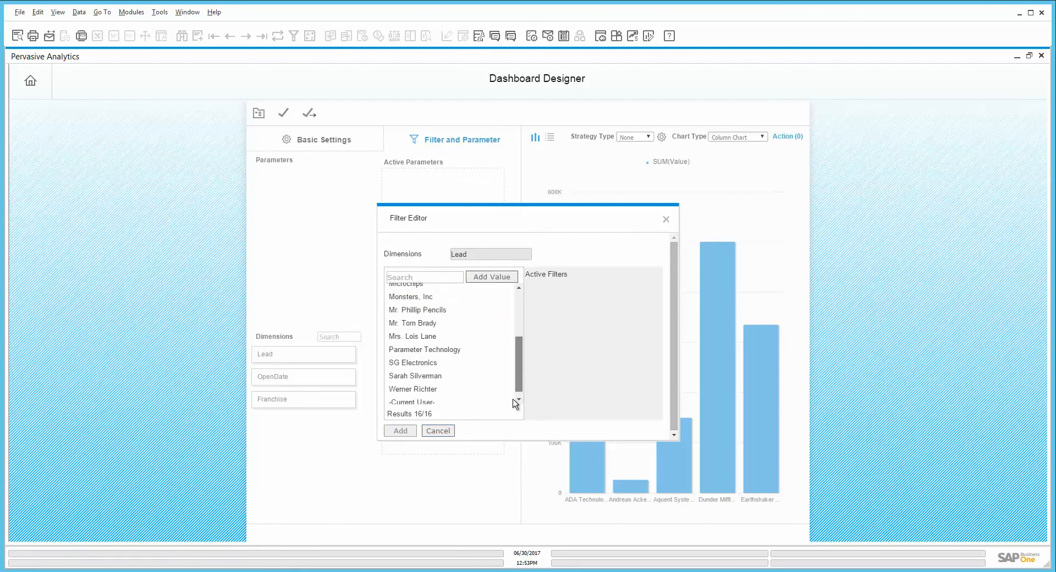
scroll(up, 3)
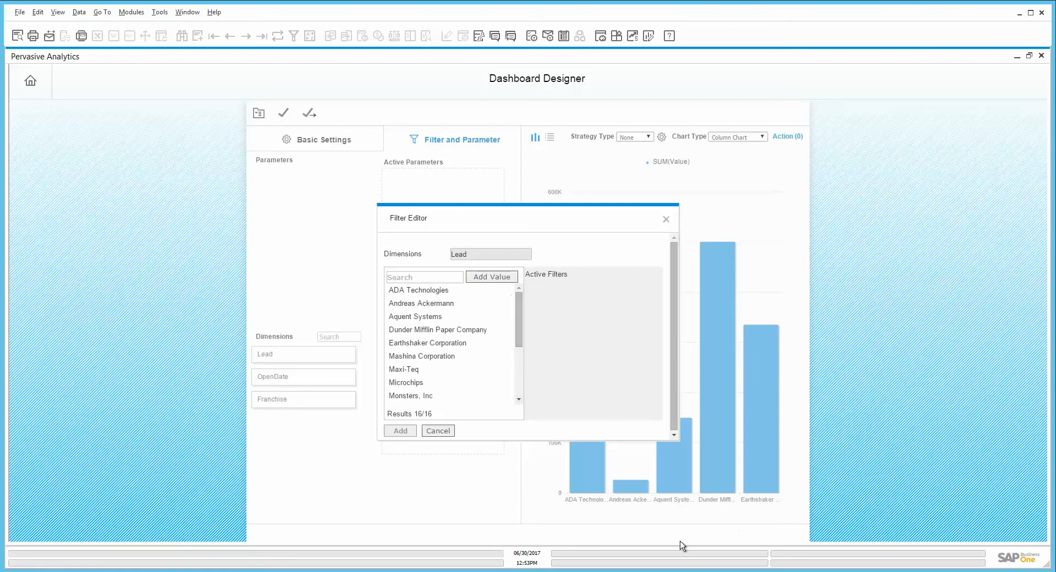
mouse_move(628, 500)
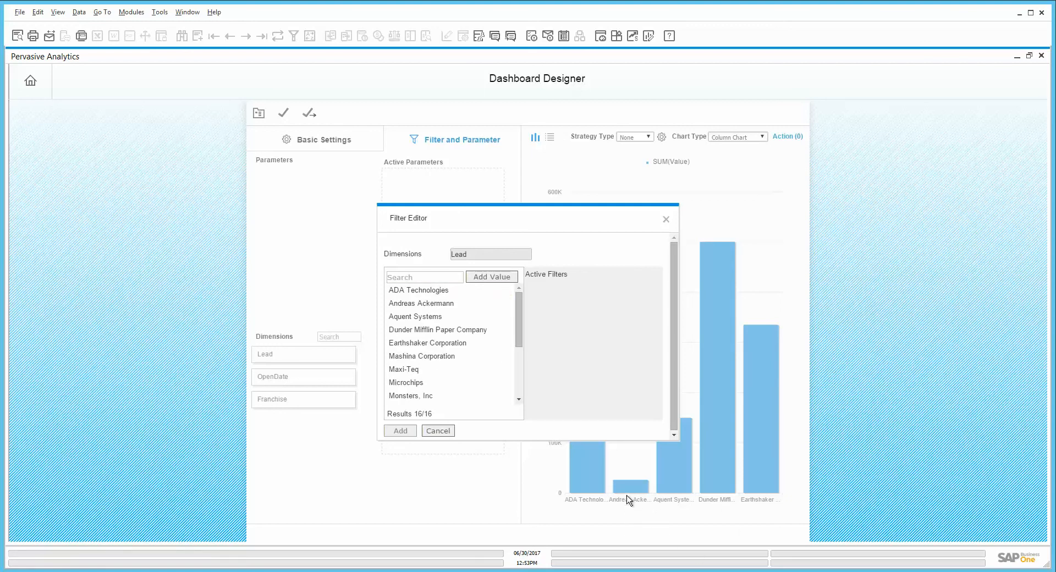
mouse_move(574, 461)
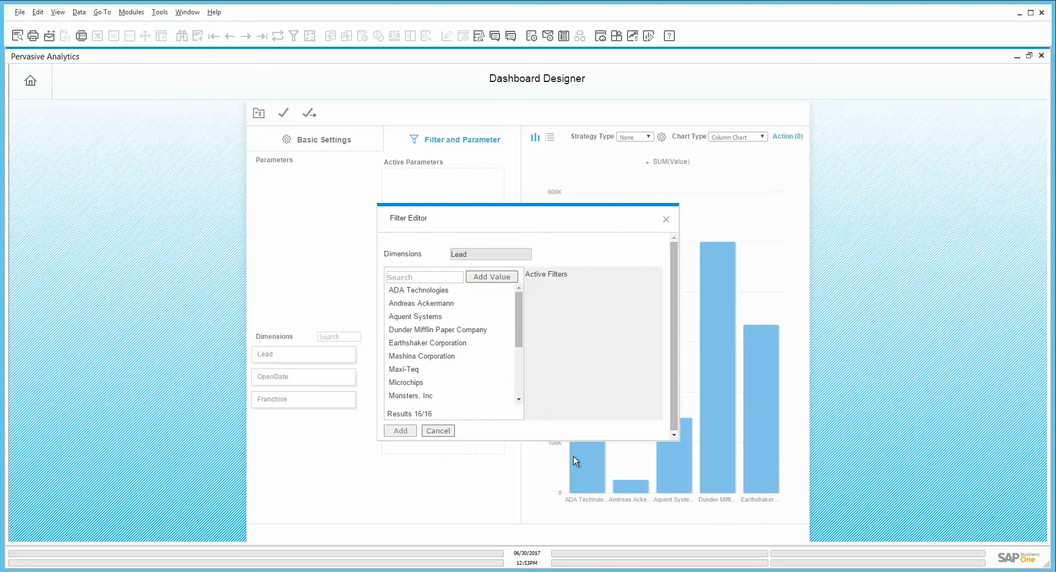
mouse_move(606, 453)
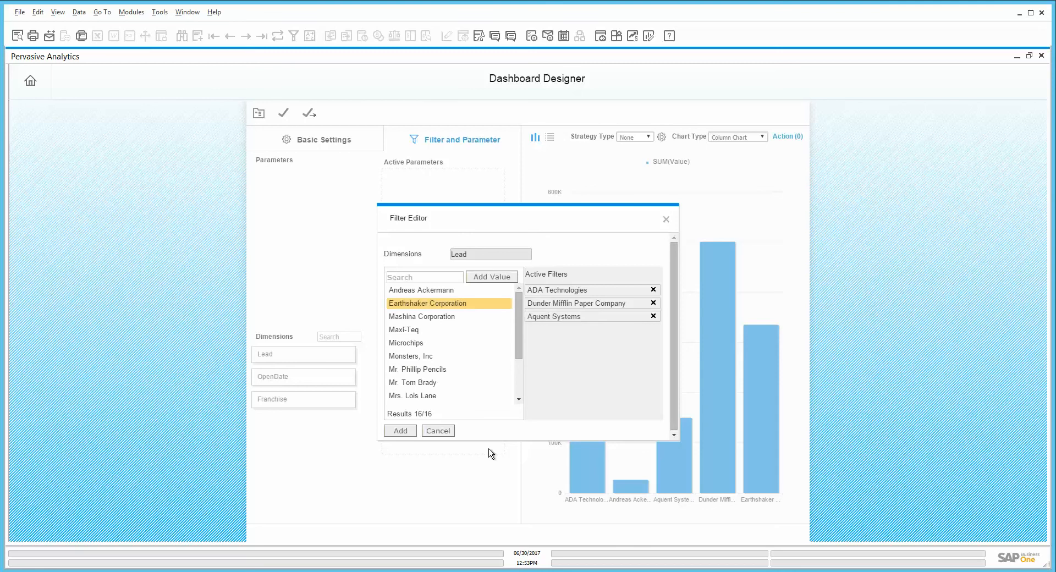
mouse_move(430, 354)
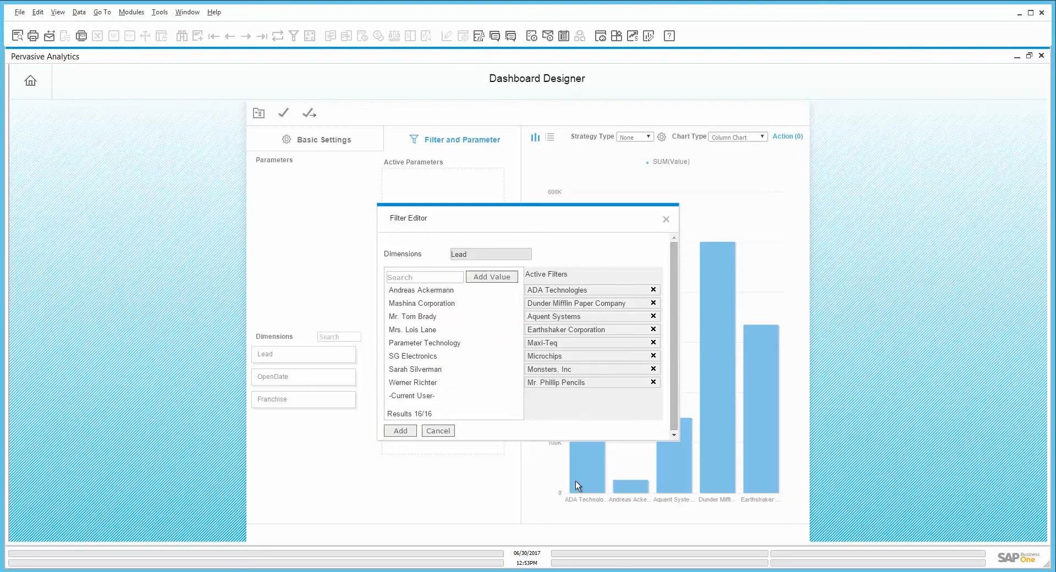
click(399, 430)
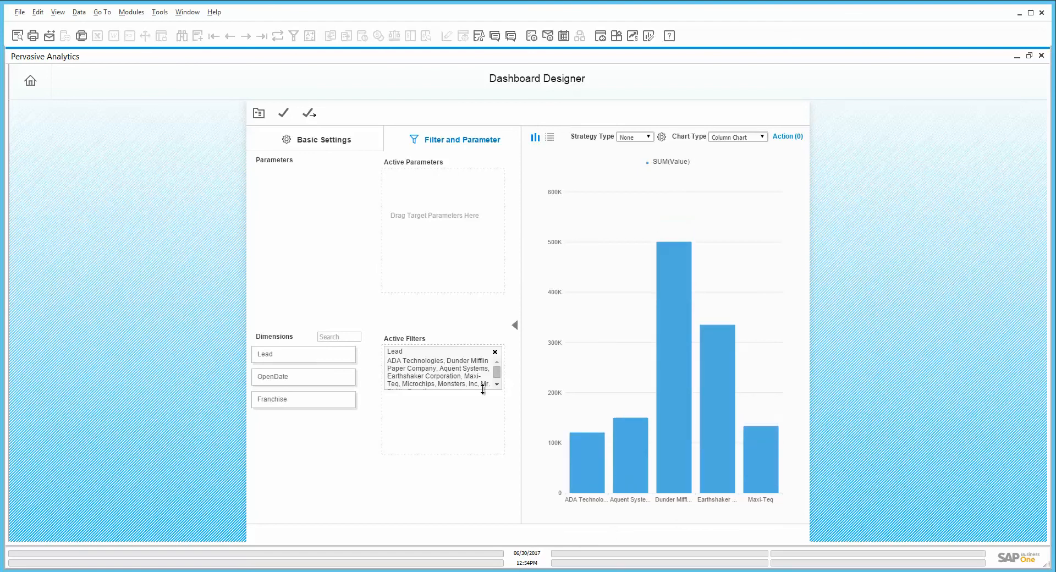
mouse_move(663, 477)
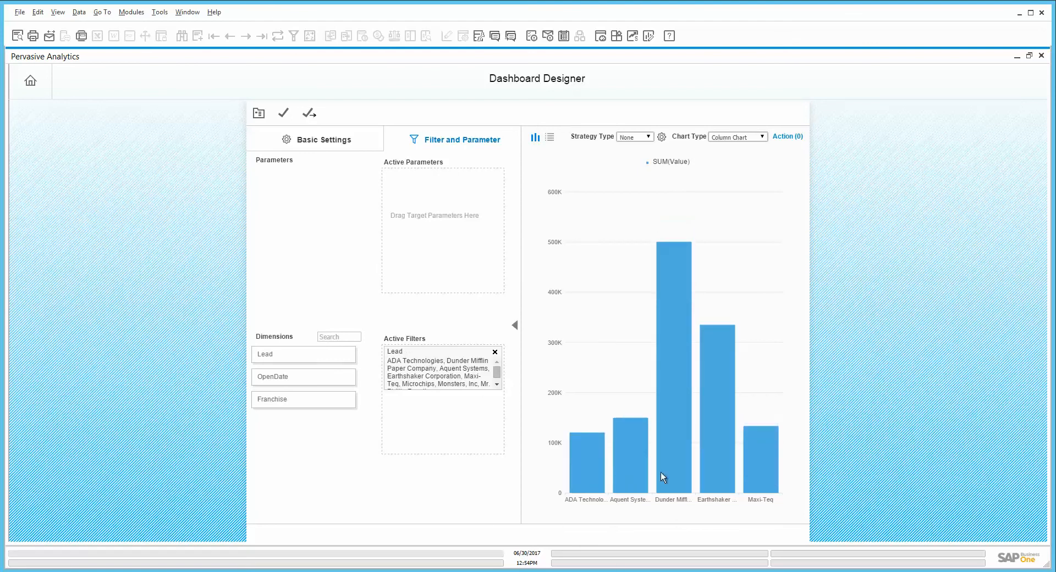
mouse_move(340, 170)
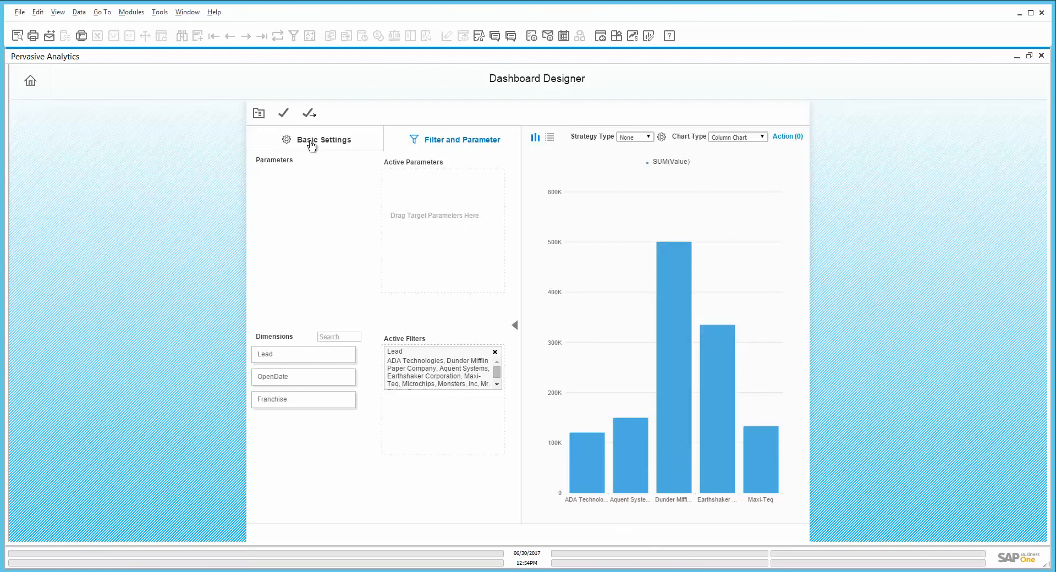
Save the dashboard as 'Open Opportunities Dashboard' from Basic Settings
click(324, 140)
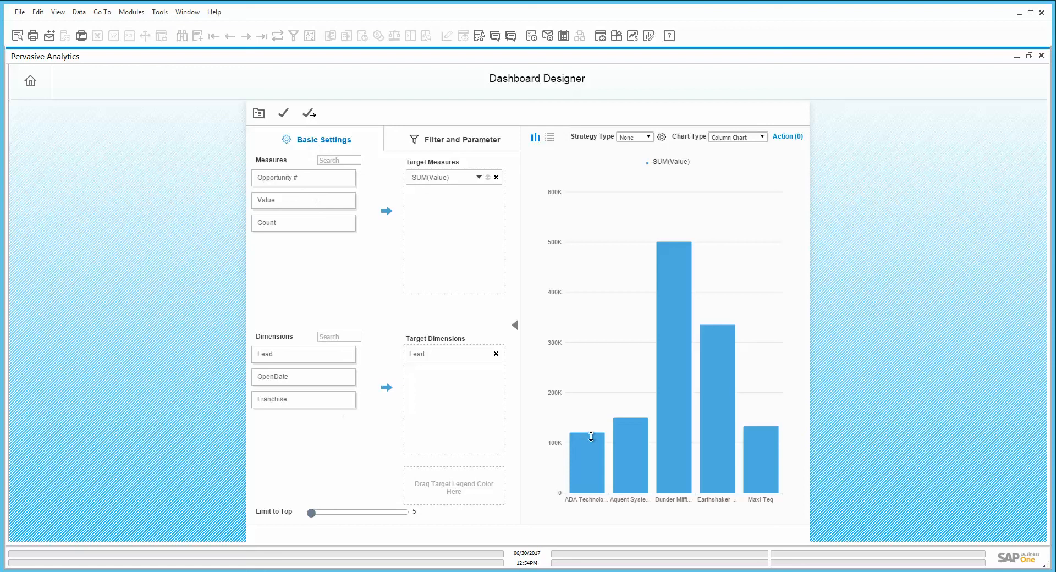
mouse_move(670, 397)
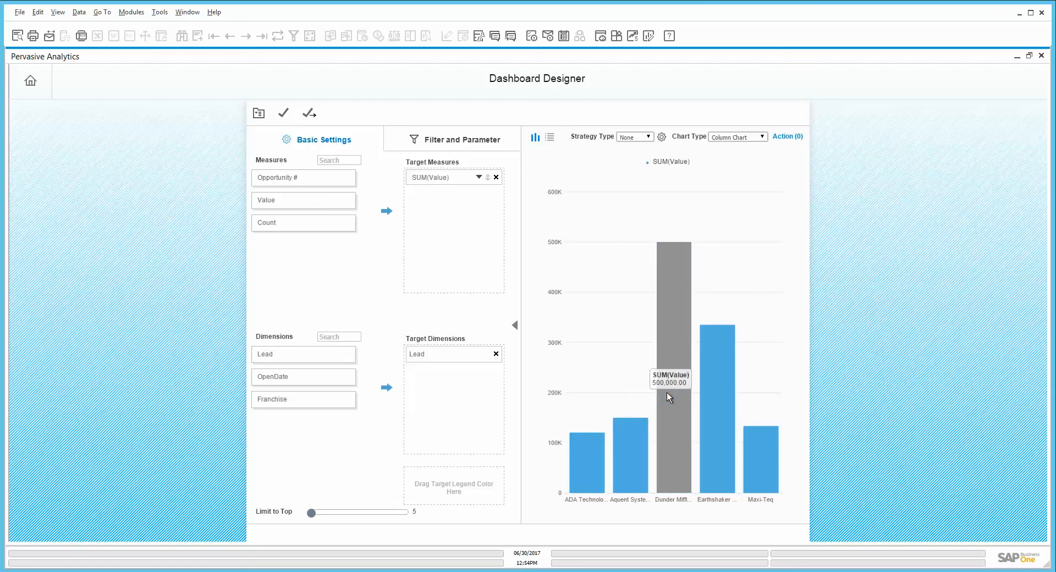
mouse_move(466, 295)
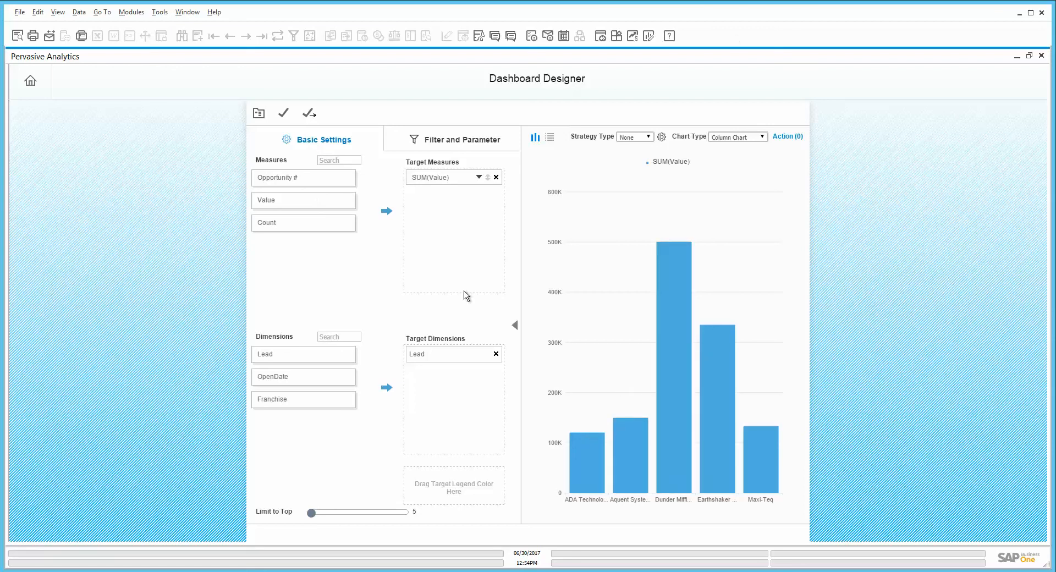
mouse_move(796, 239)
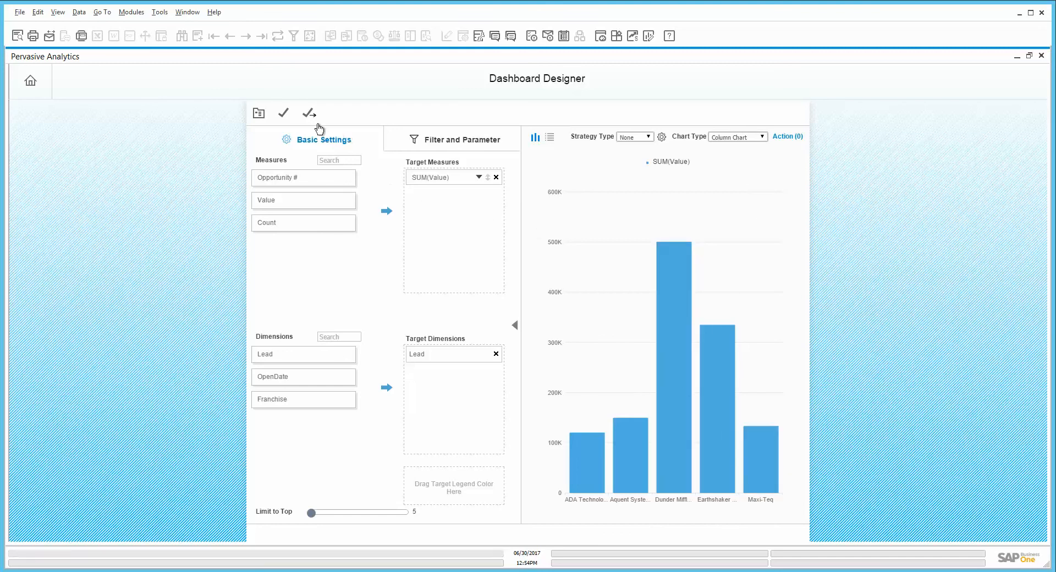
click(309, 112)
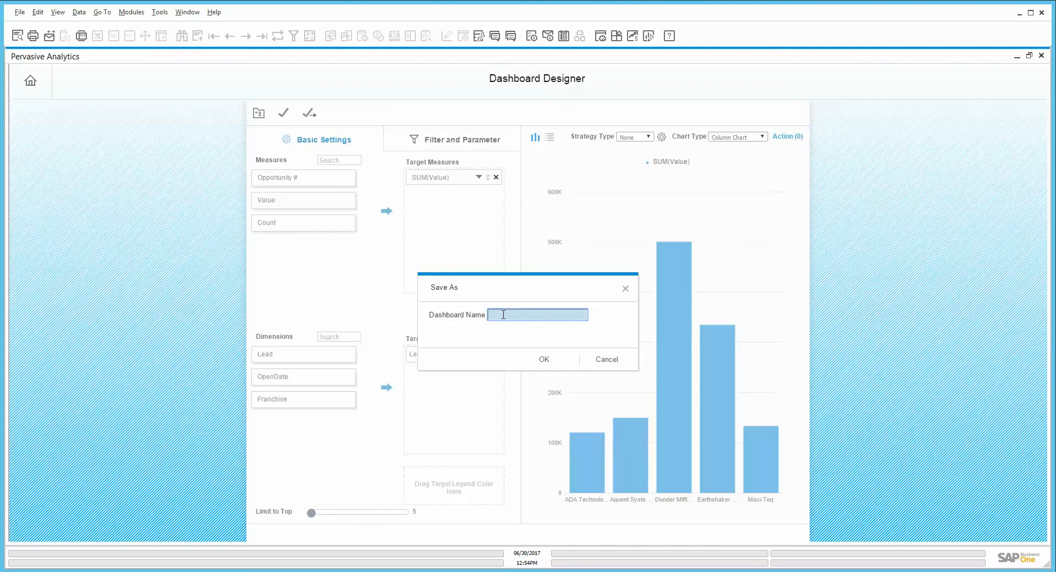
text(Open)
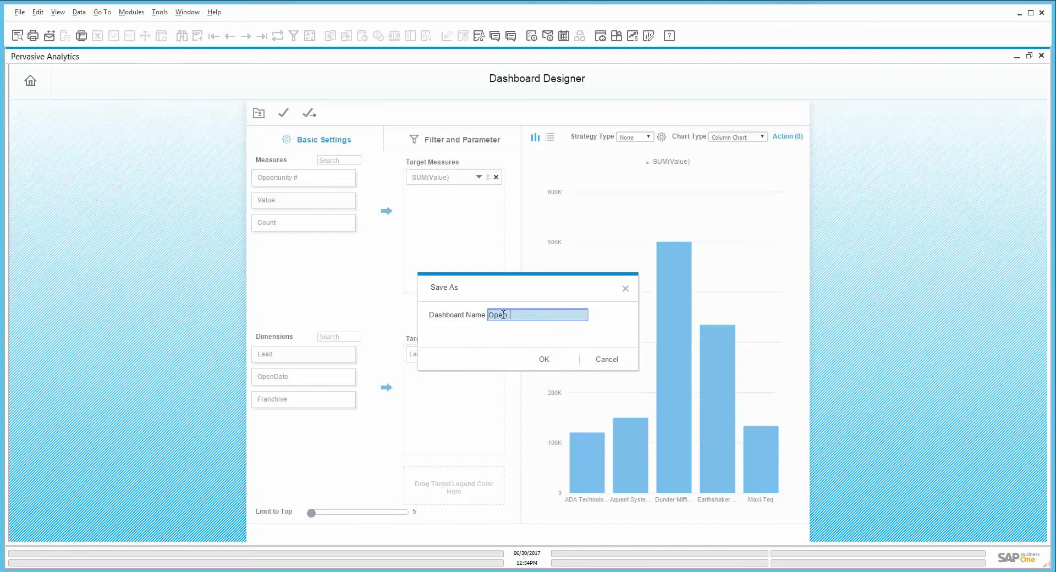
text(Opport)
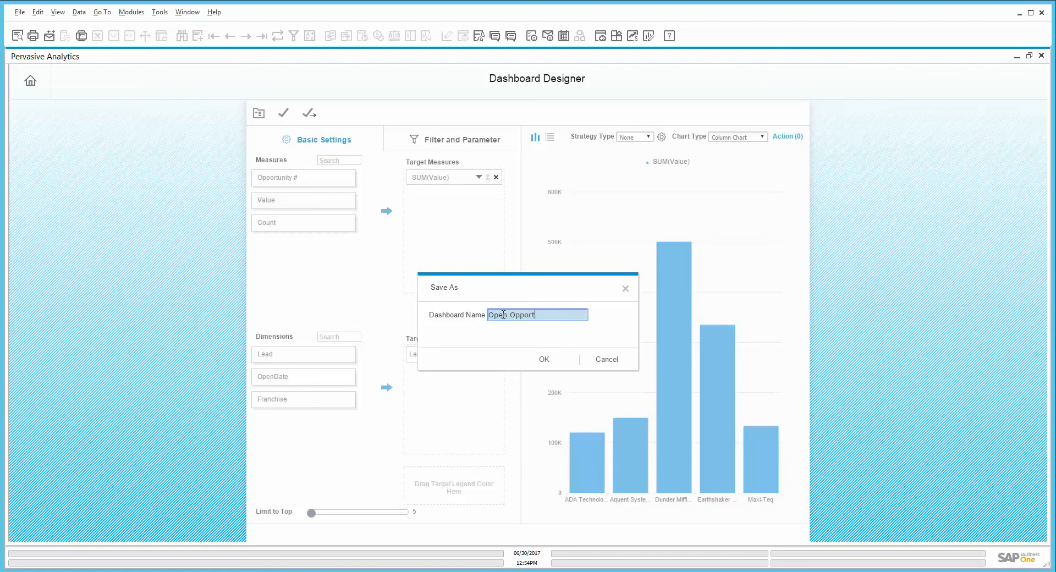
text(unities Da)
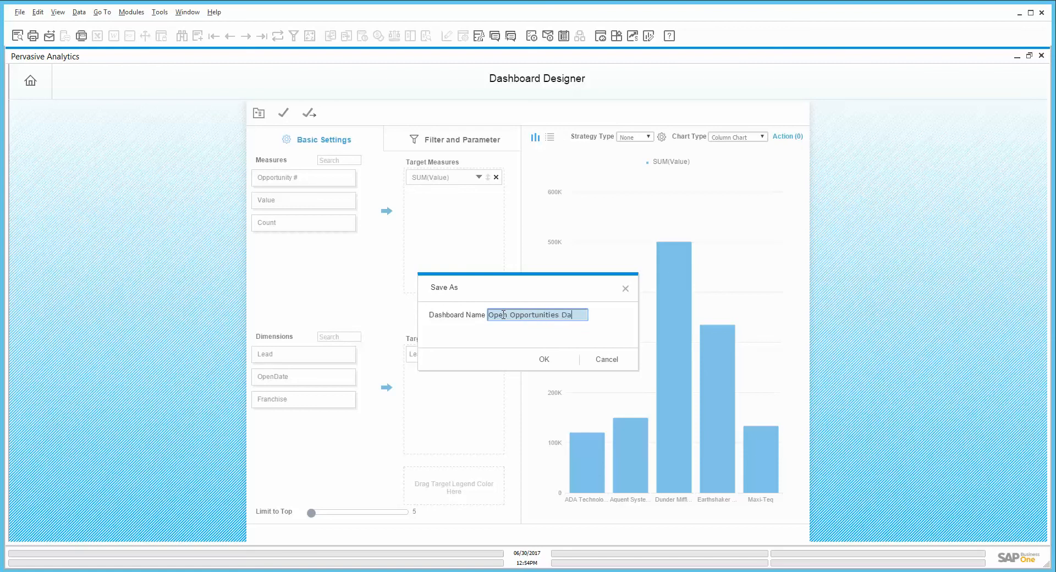
text(shboard)
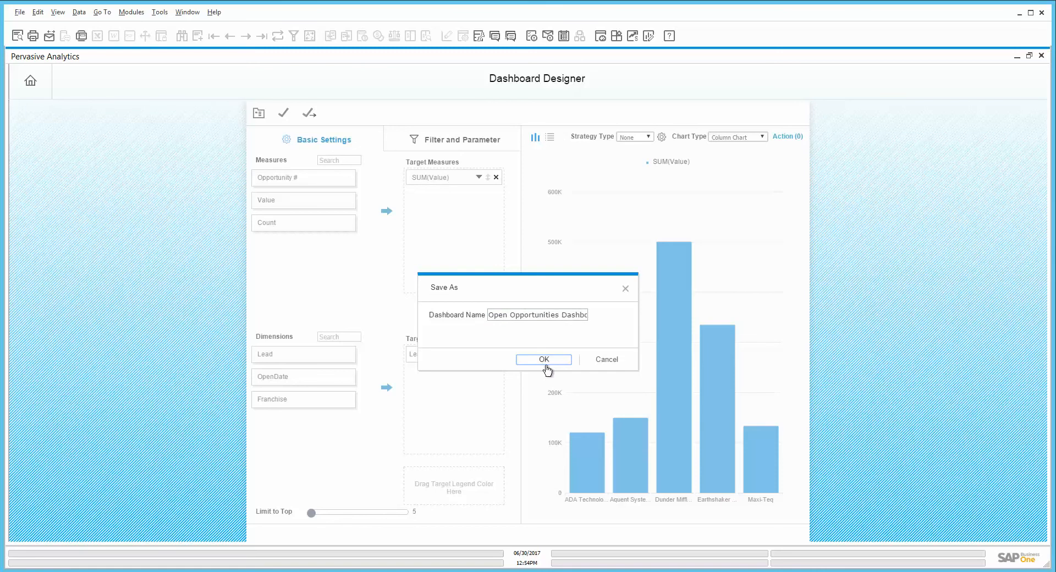
click(544, 359)
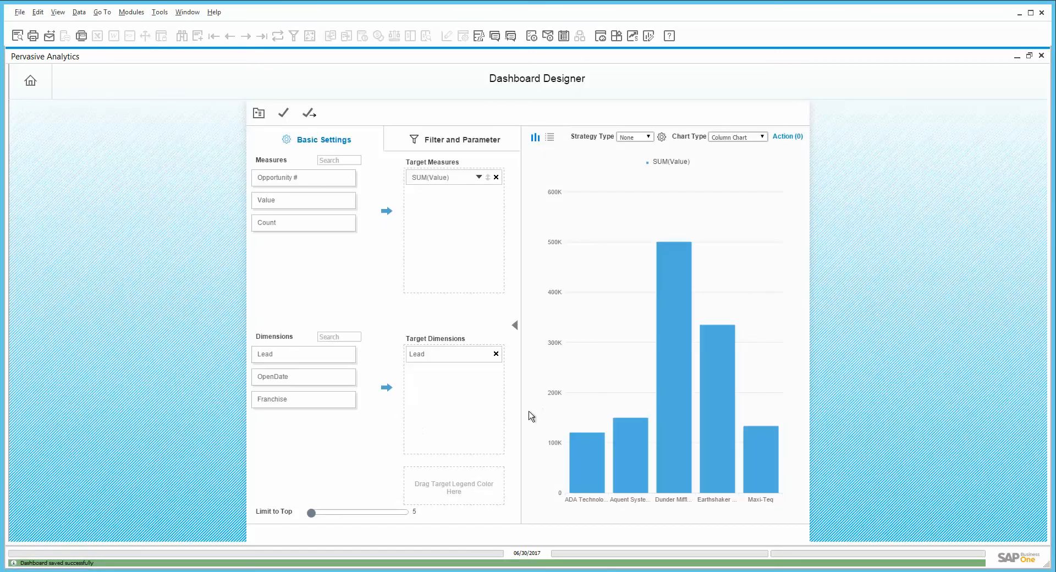
mouse_move(1035, 93)
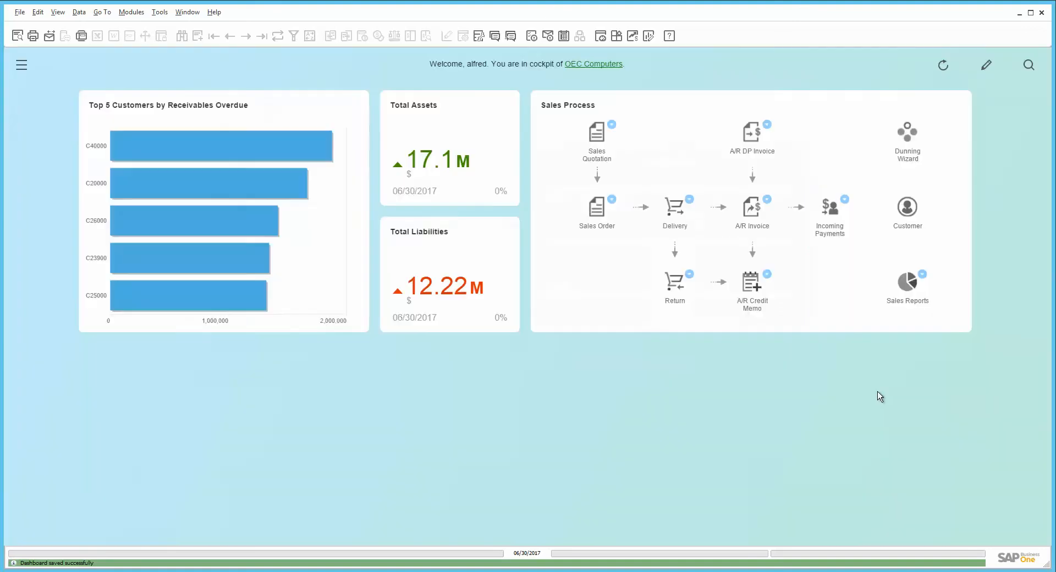
mouse_move(860, 445)
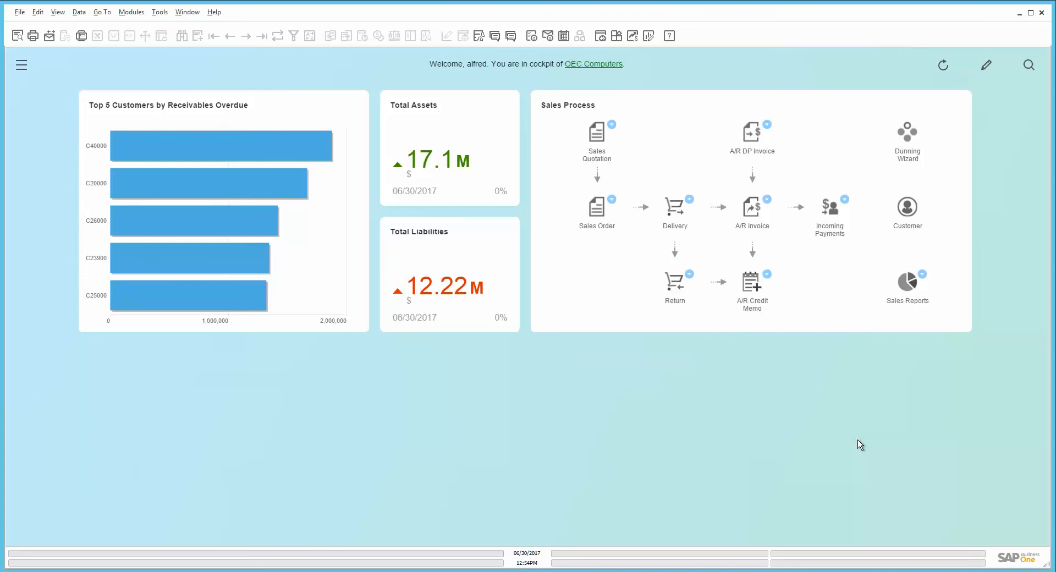
mouse_move(957, 421)
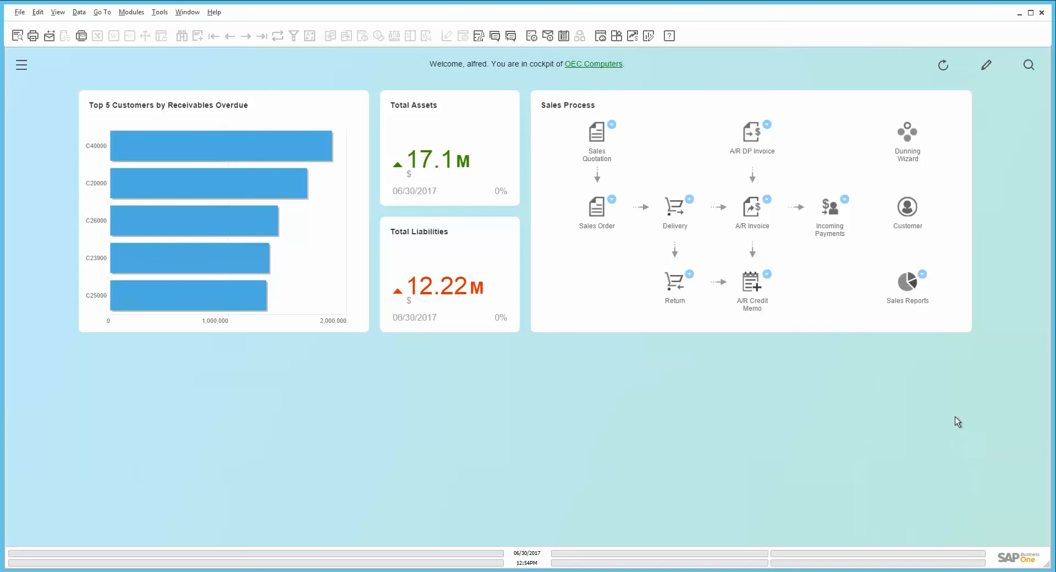
Put the cockpit into edit mode and bring up the Widget Gallery
click(985, 64)
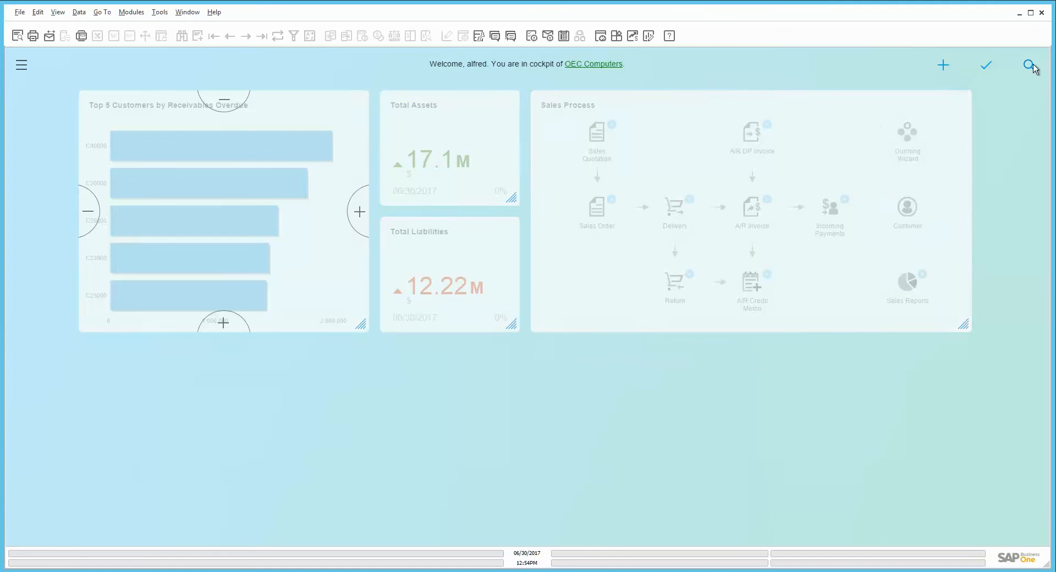
click(1031, 65)
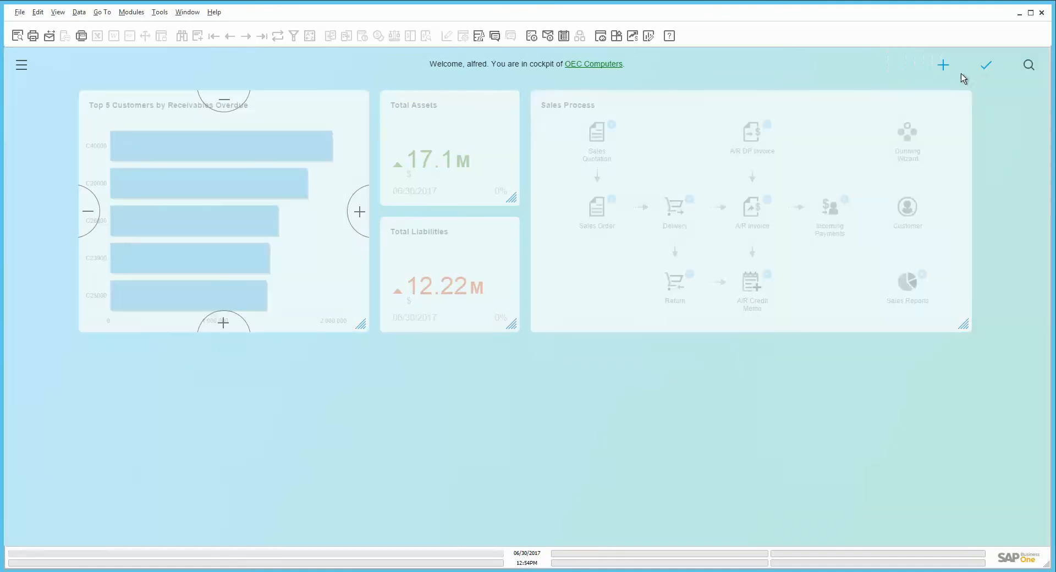
click(943, 65)
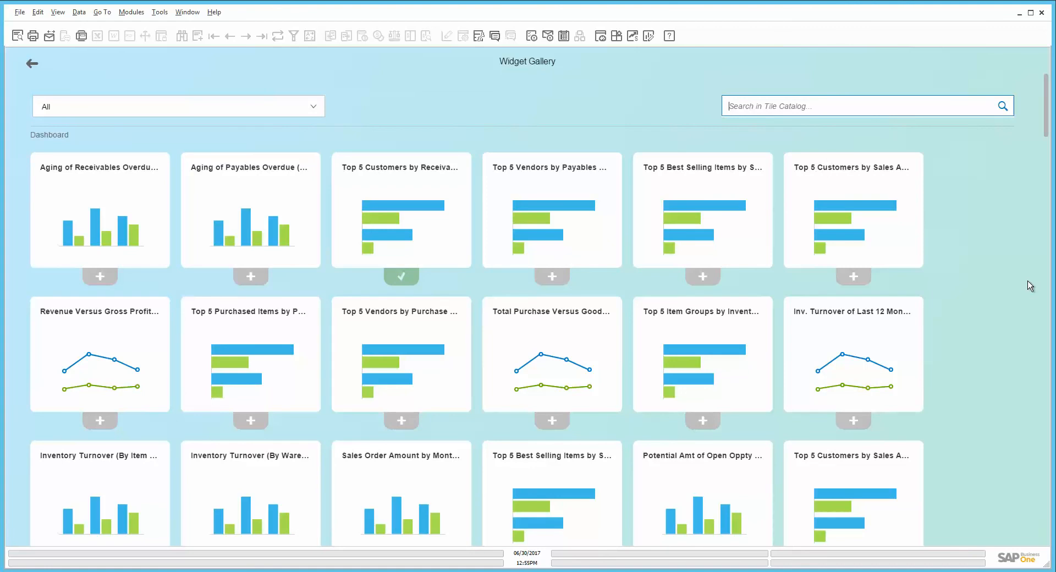
Search 'ope', add the Open Opportunities Dashboard widget, and return to the cockpit
text(open)
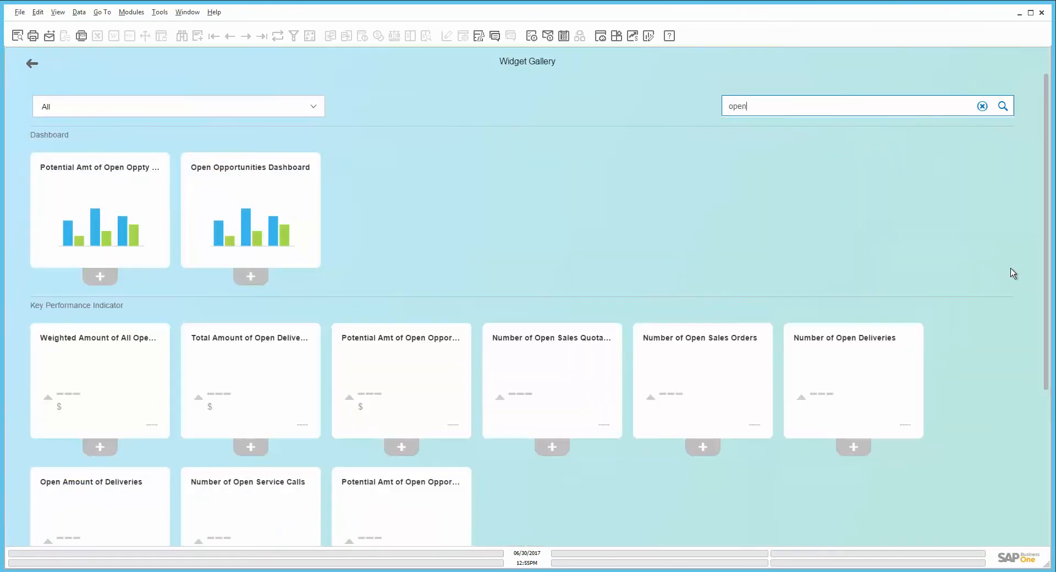
mouse_move(251, 283)
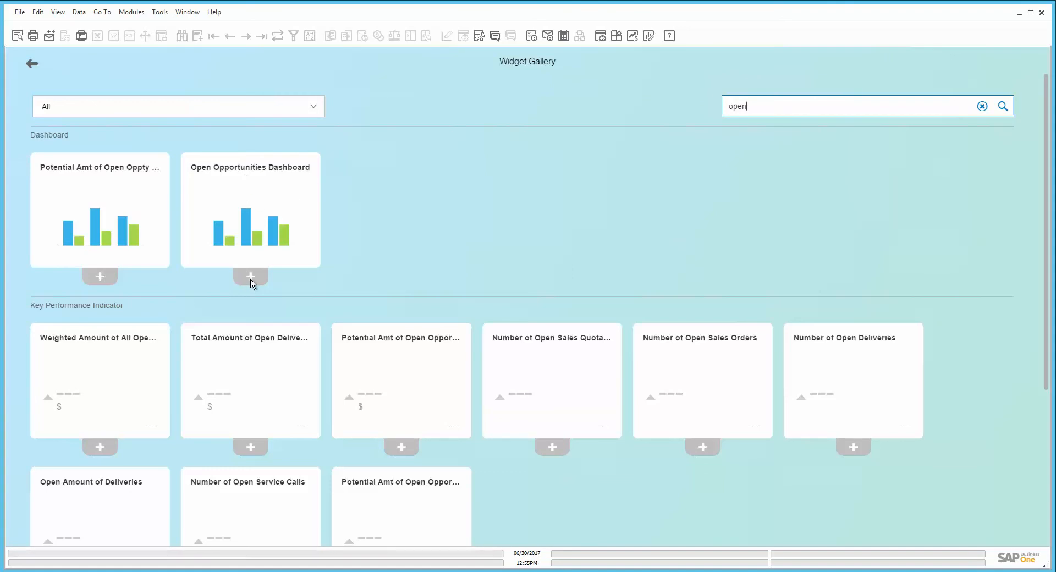
click(250, 276)
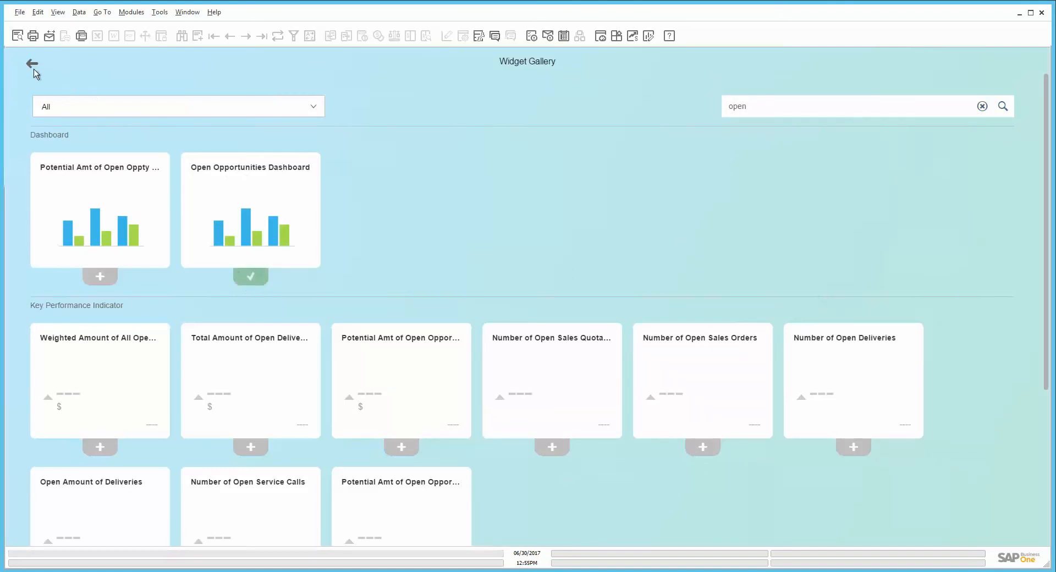
click(32, 64)
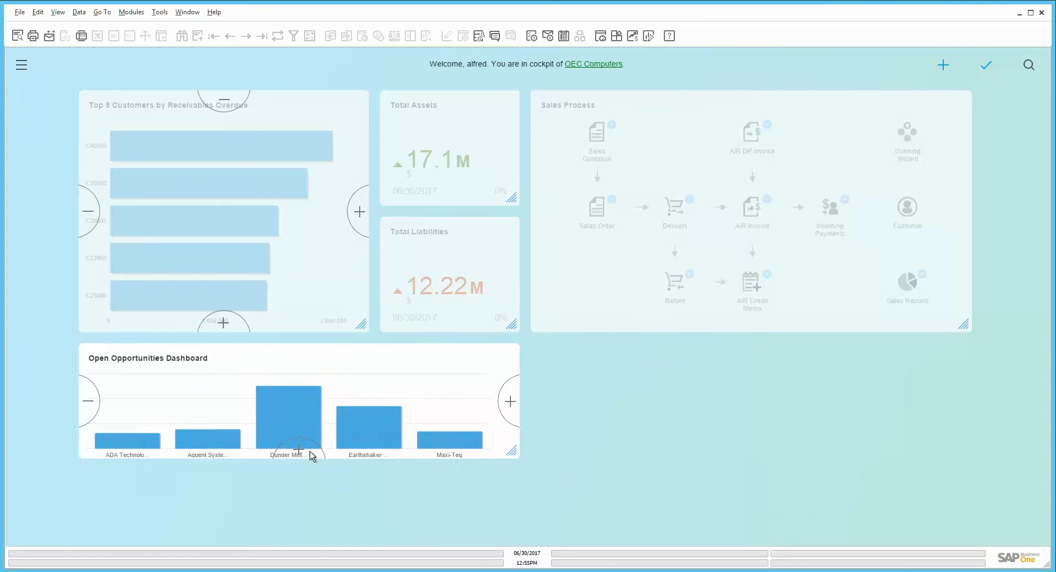
Leave cockpit edit mode and scroll down to the new Open Opportunities Dashboard chart
click(509, 400)
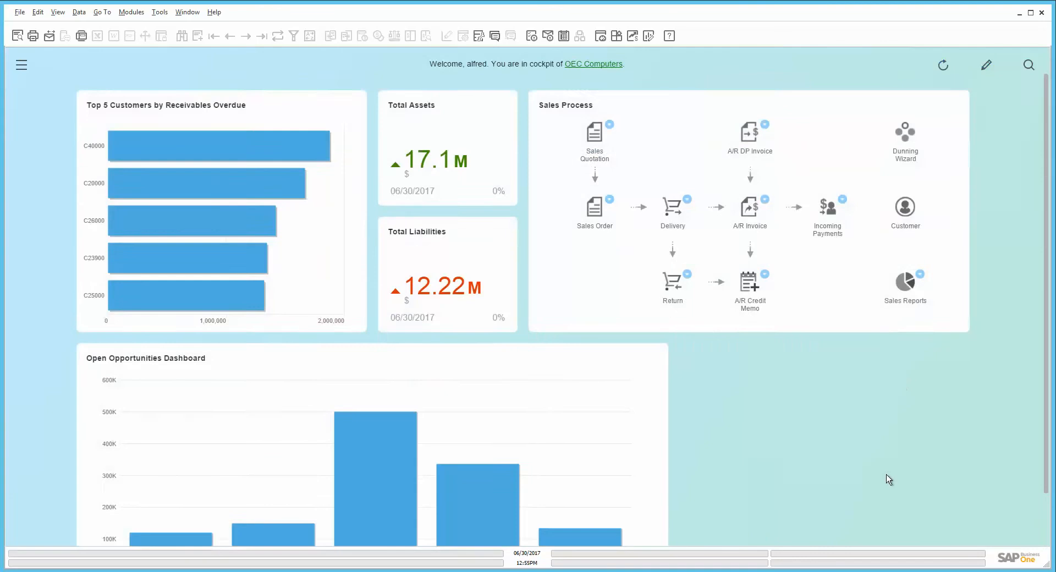
scroll(down, 3)
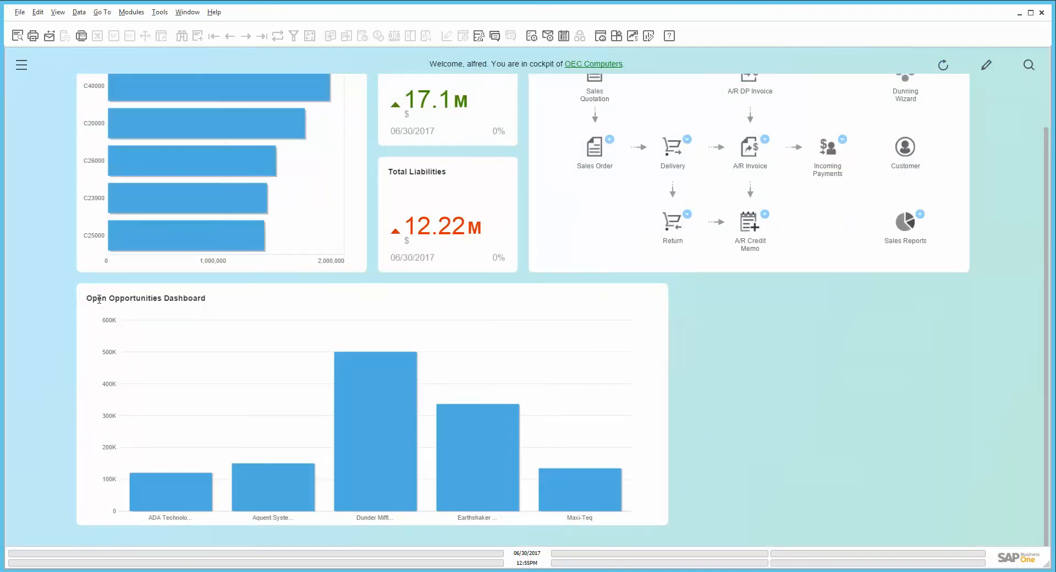
mouse_move(440, 384)
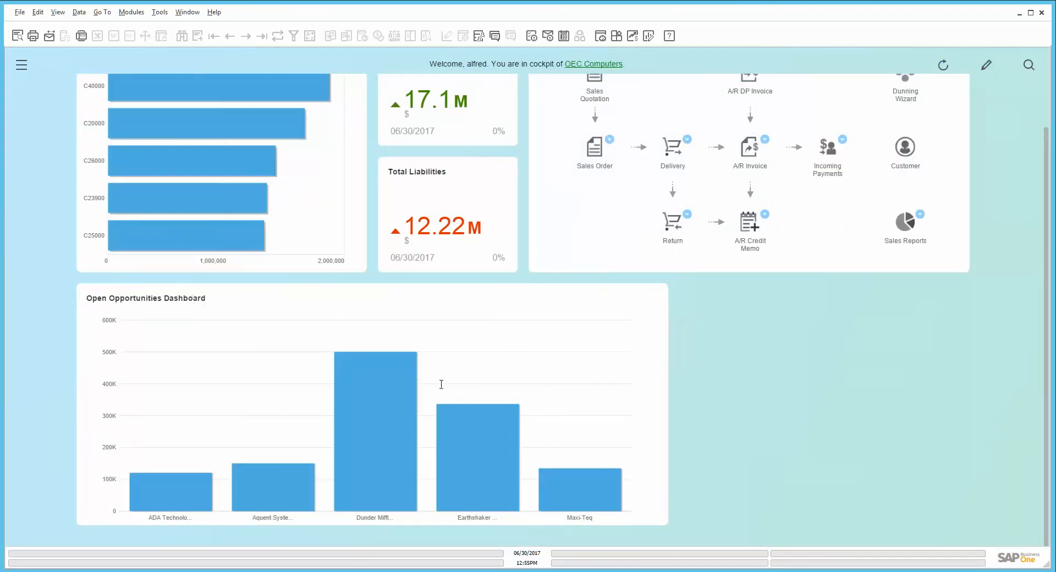
mouse_move(745, 382)
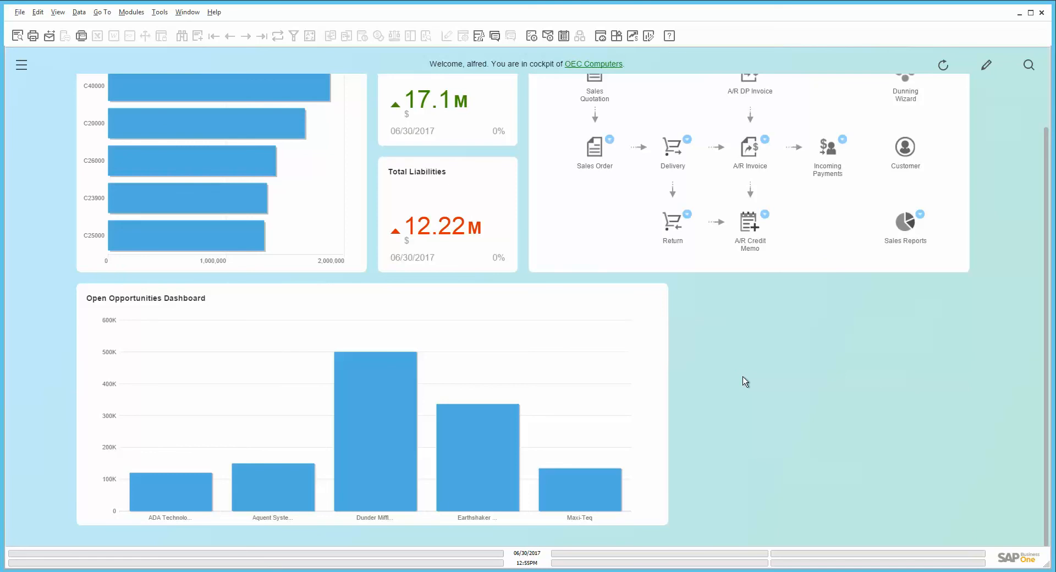
mouse_move(753, 377)
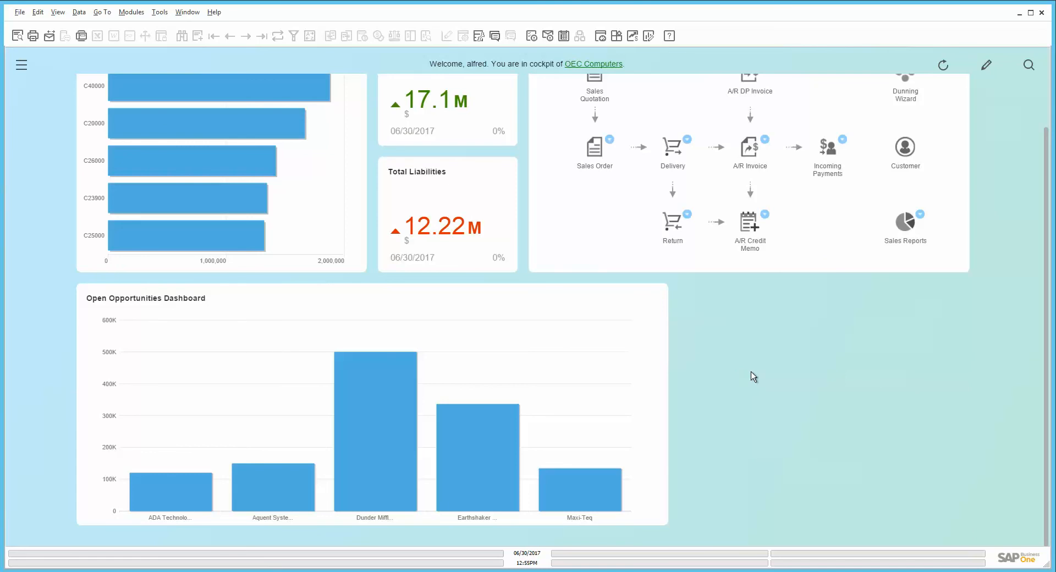
mouse_move(719, 404)
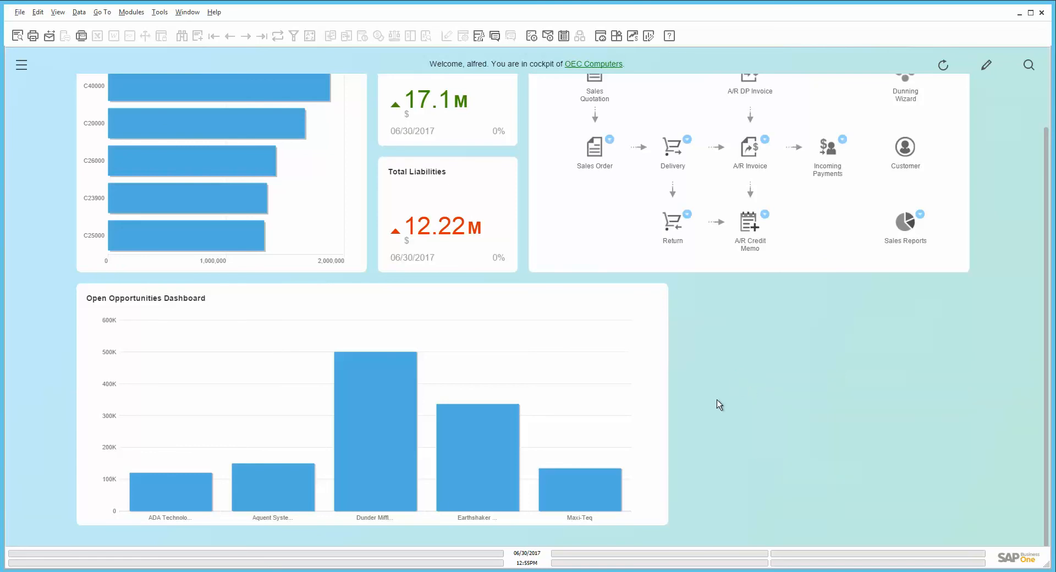
mouse_move(700, 425)
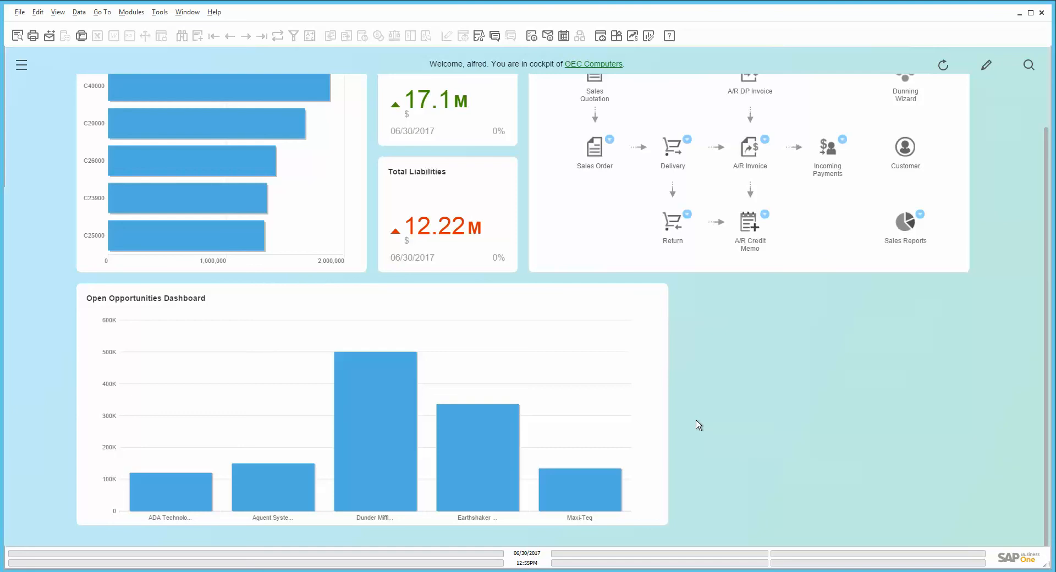
mouse_move(720, 528)
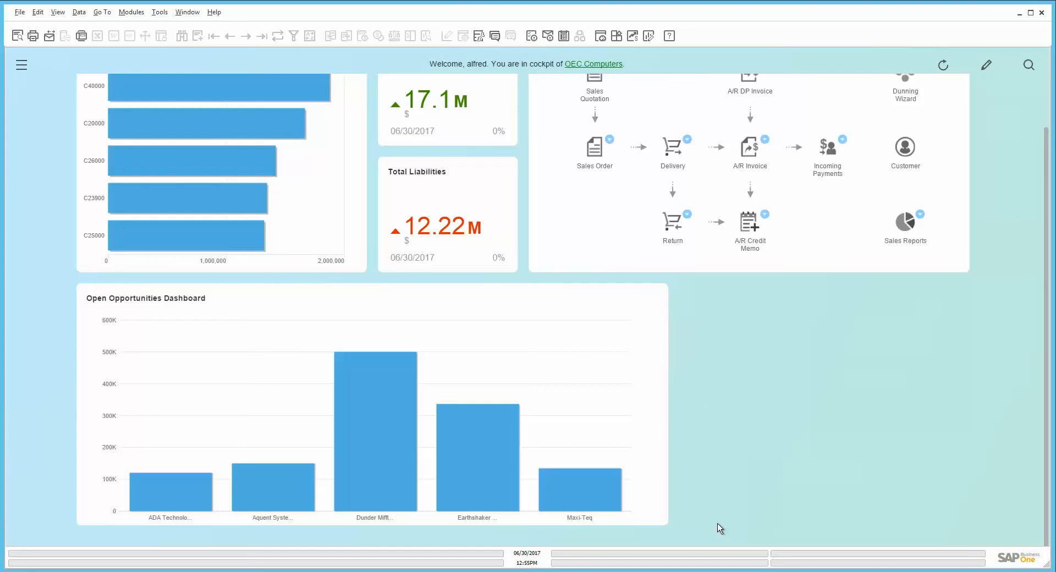